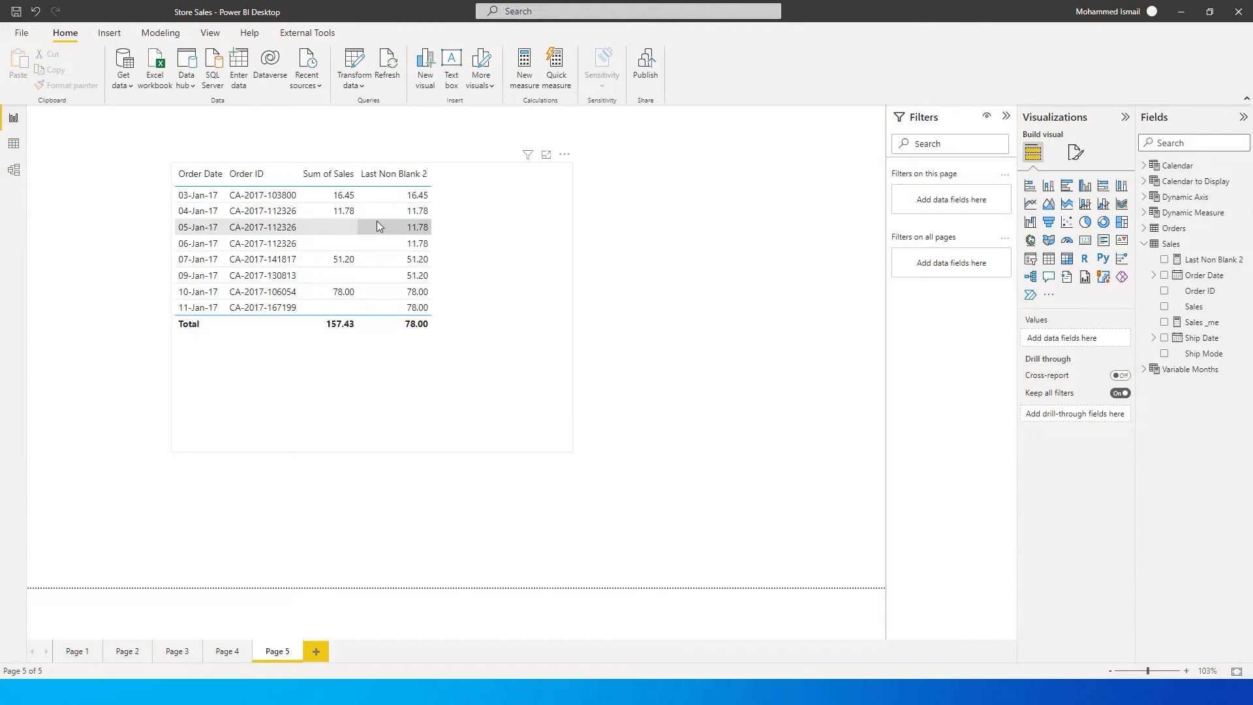
mouse_move(323, 240)
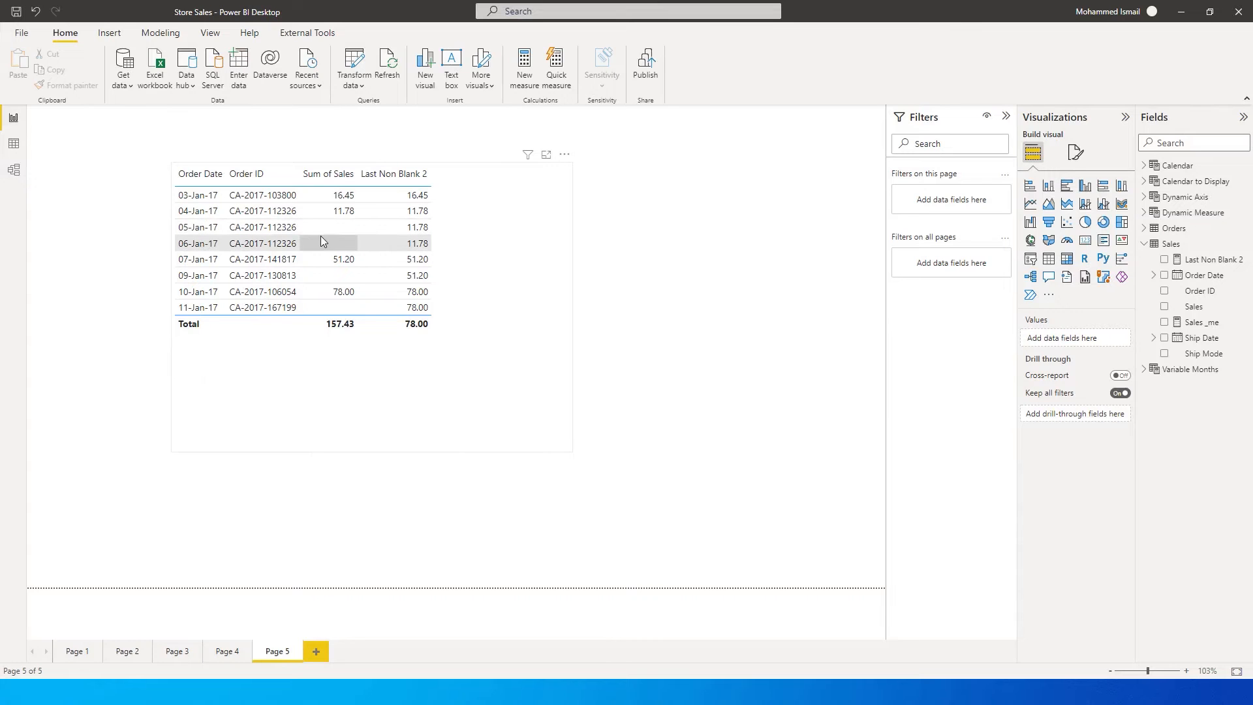
mouse_move(315, 241)
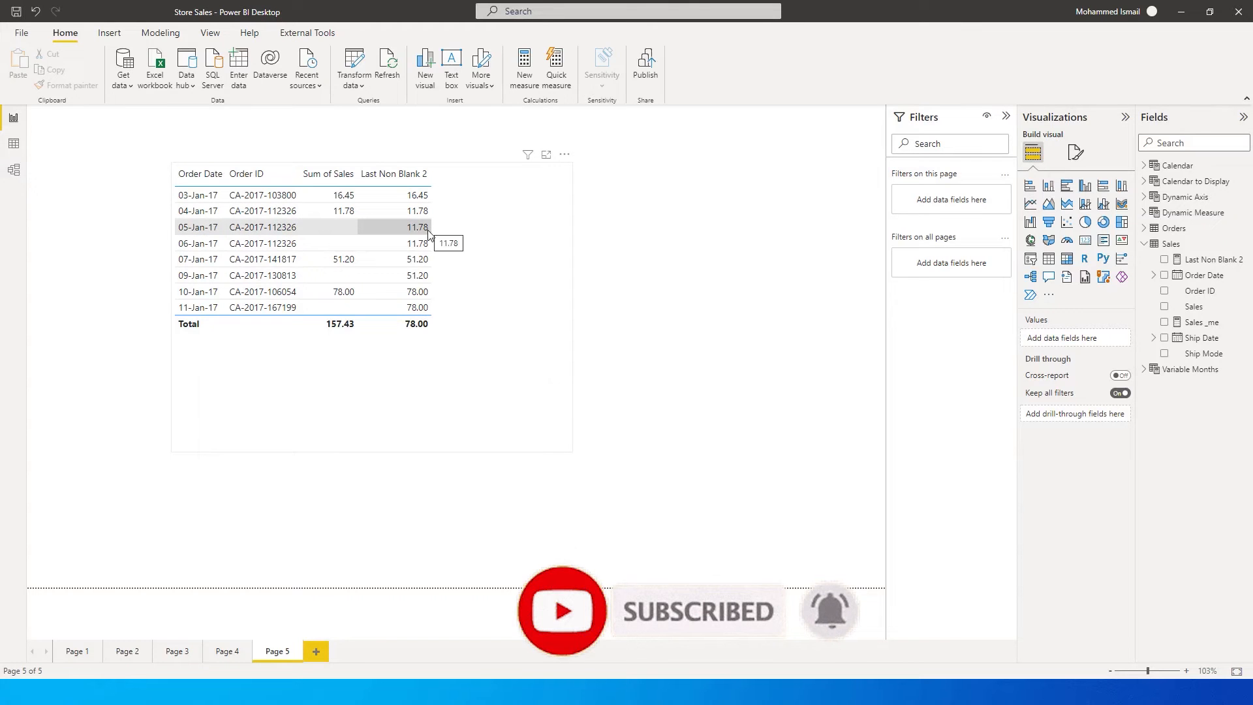
mouse_move(423, 249)
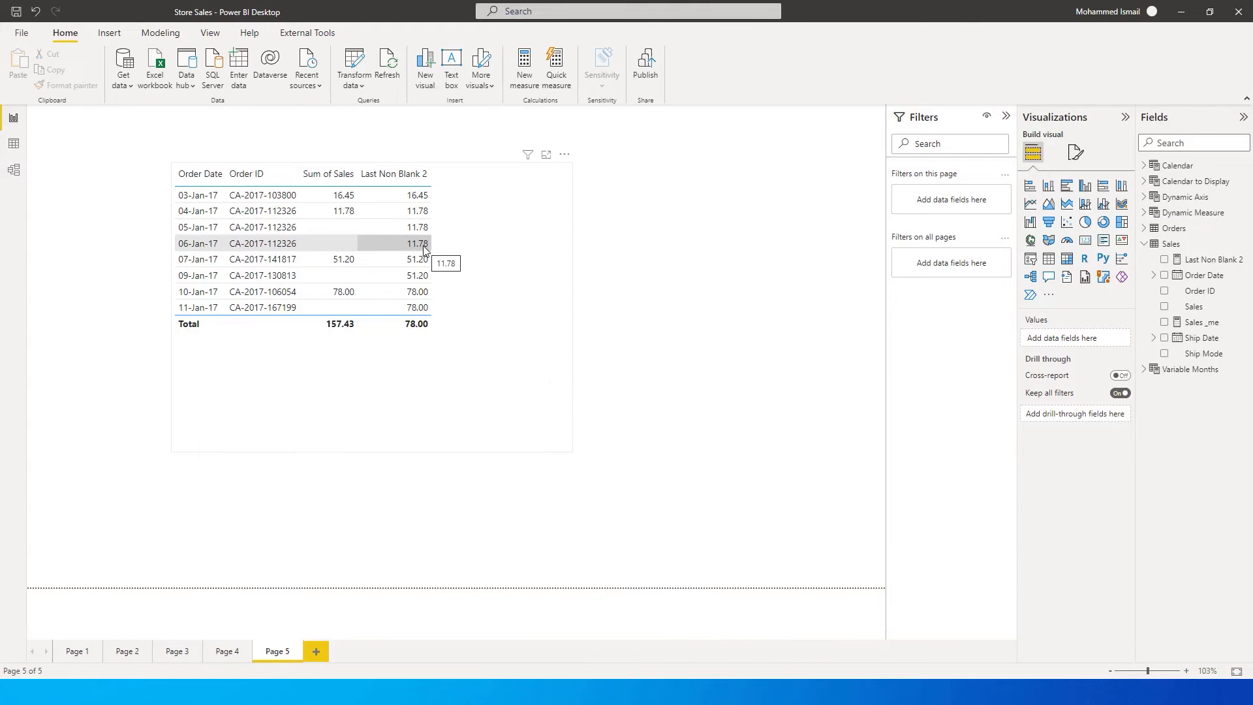
mouse_move(350, 275)
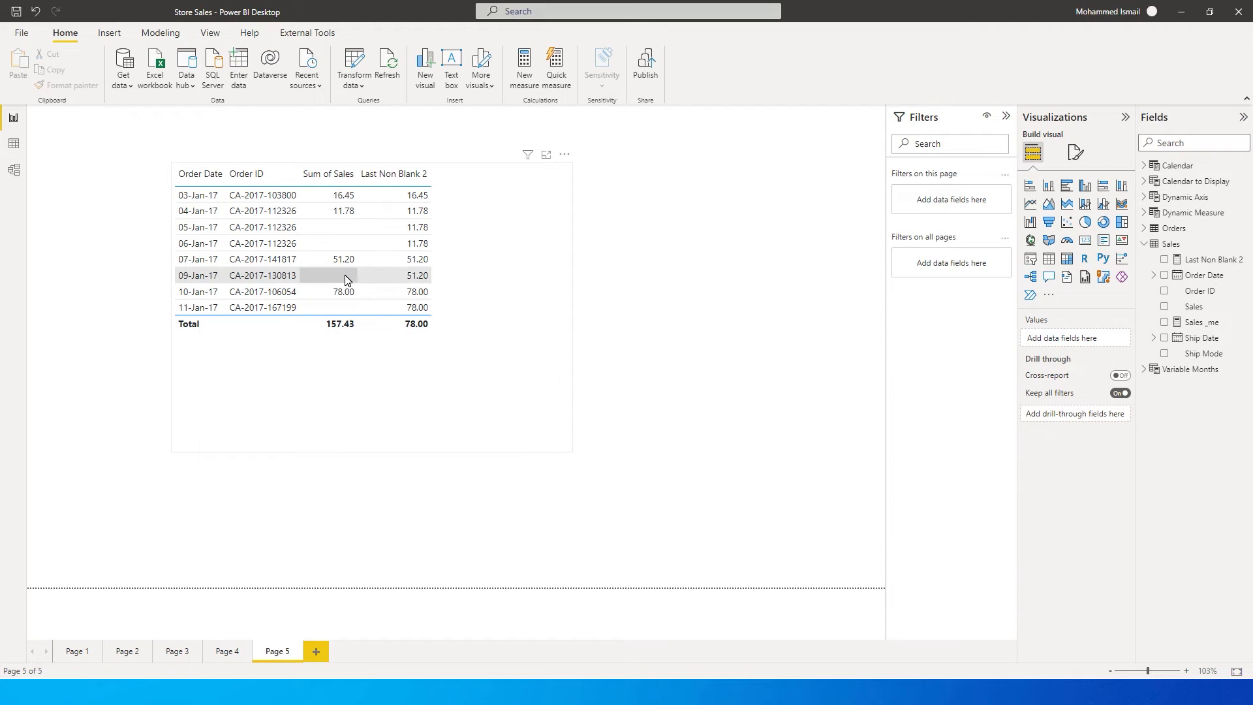
mouse_move(343, 264)
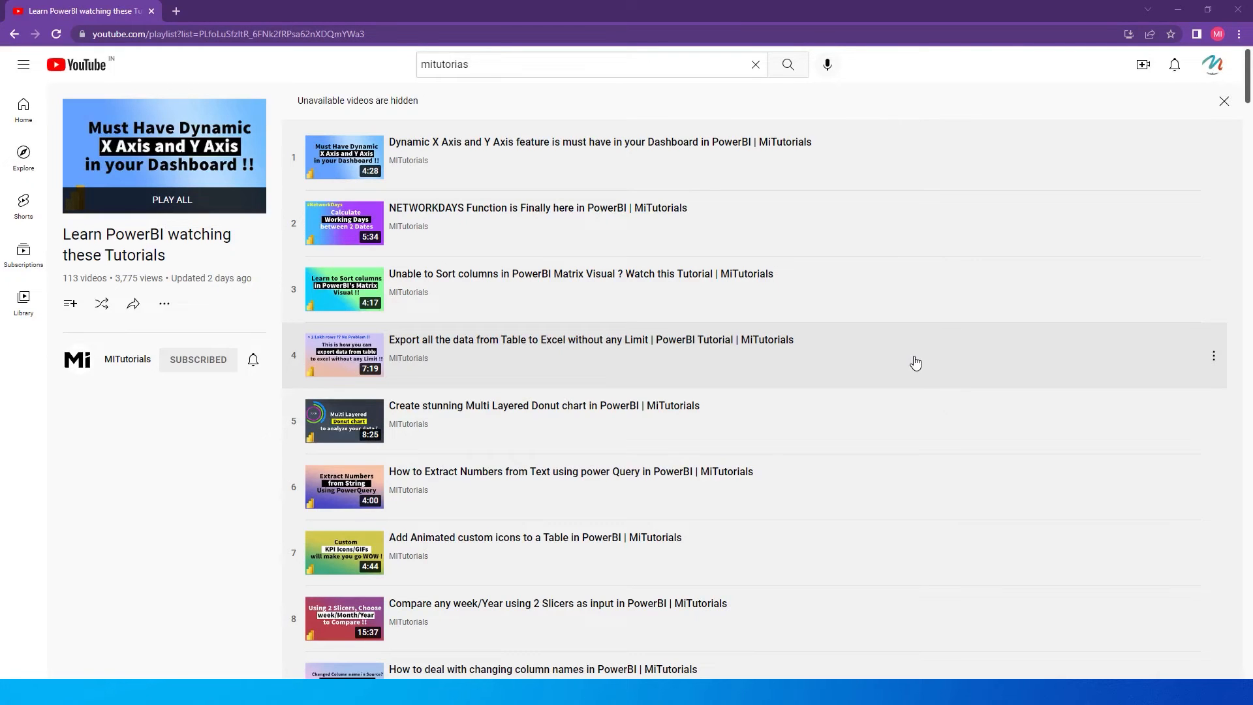
mouse_move(856, 305)
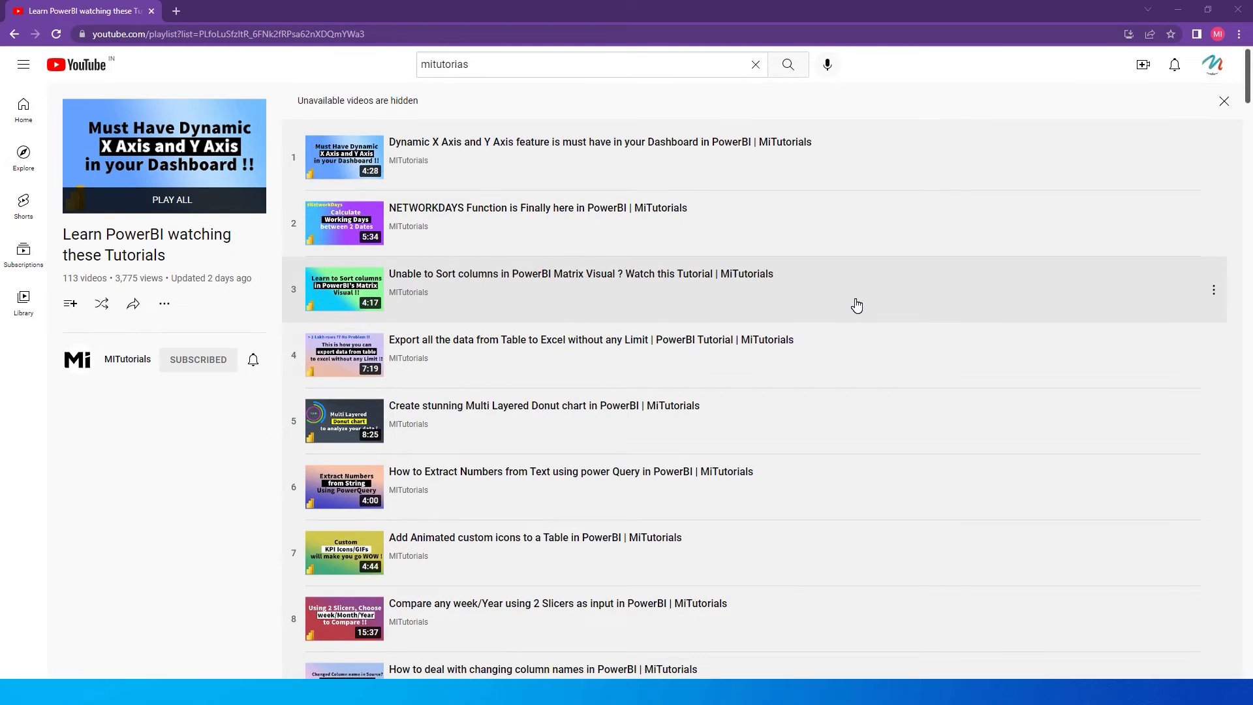
Delete the Last Non Blank 2 measure from the model via the Fields pane and confirm.
scroll("down", 3)
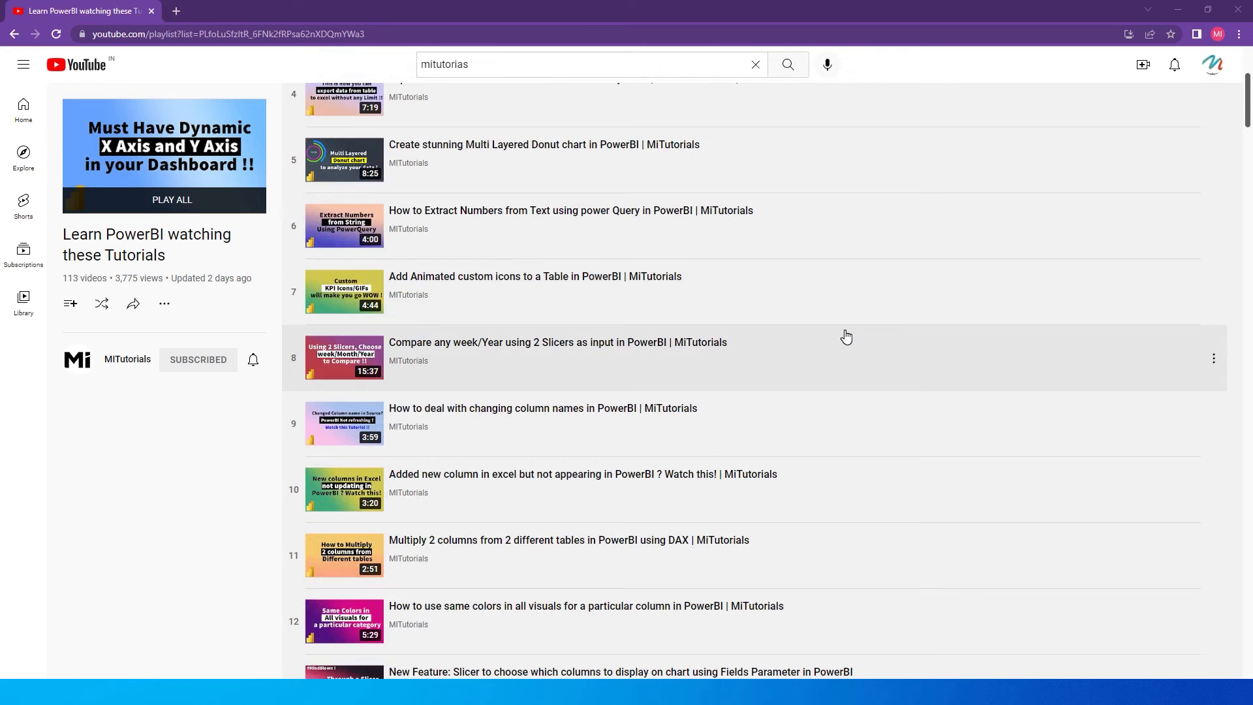
scroll("down", 3)
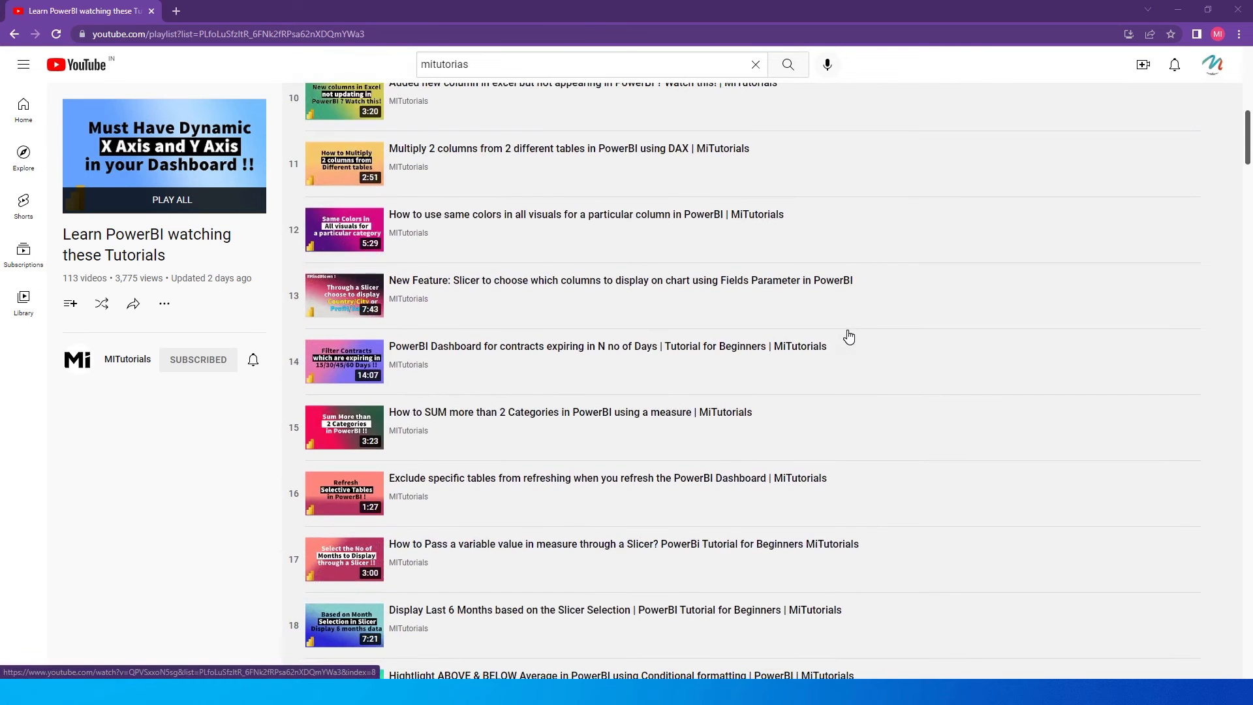
scroll("down", 3)
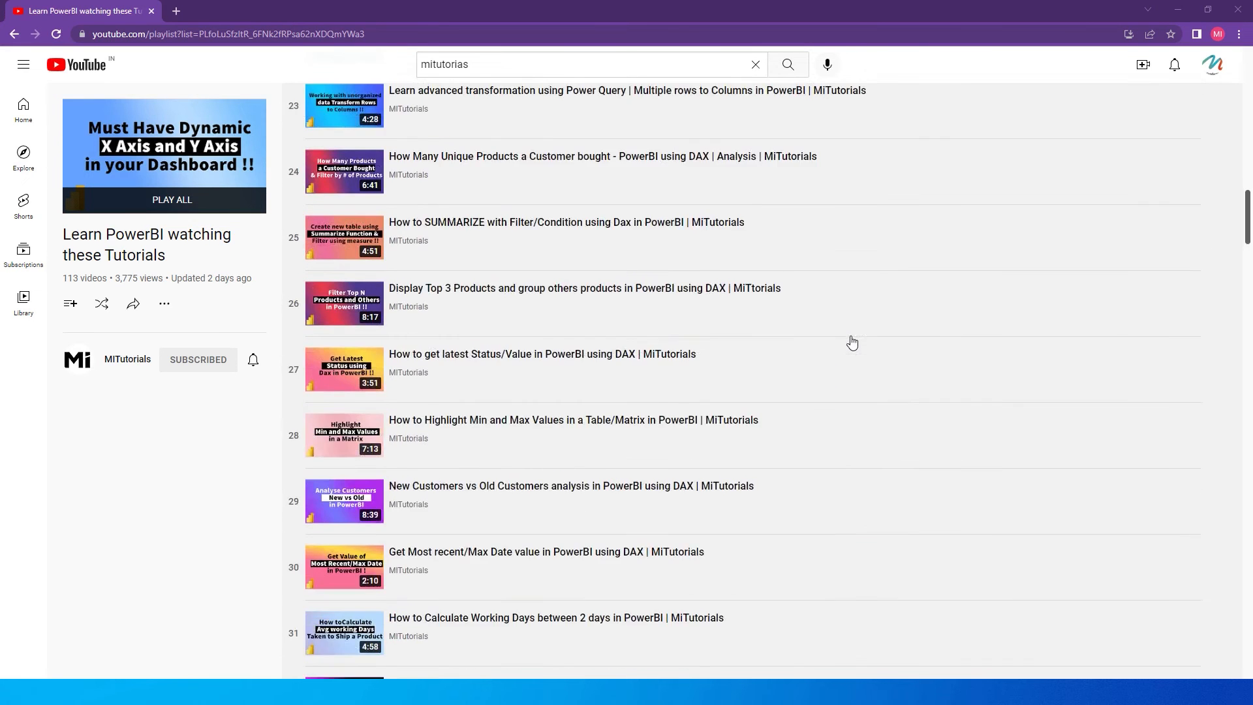
scroll("down", 3)
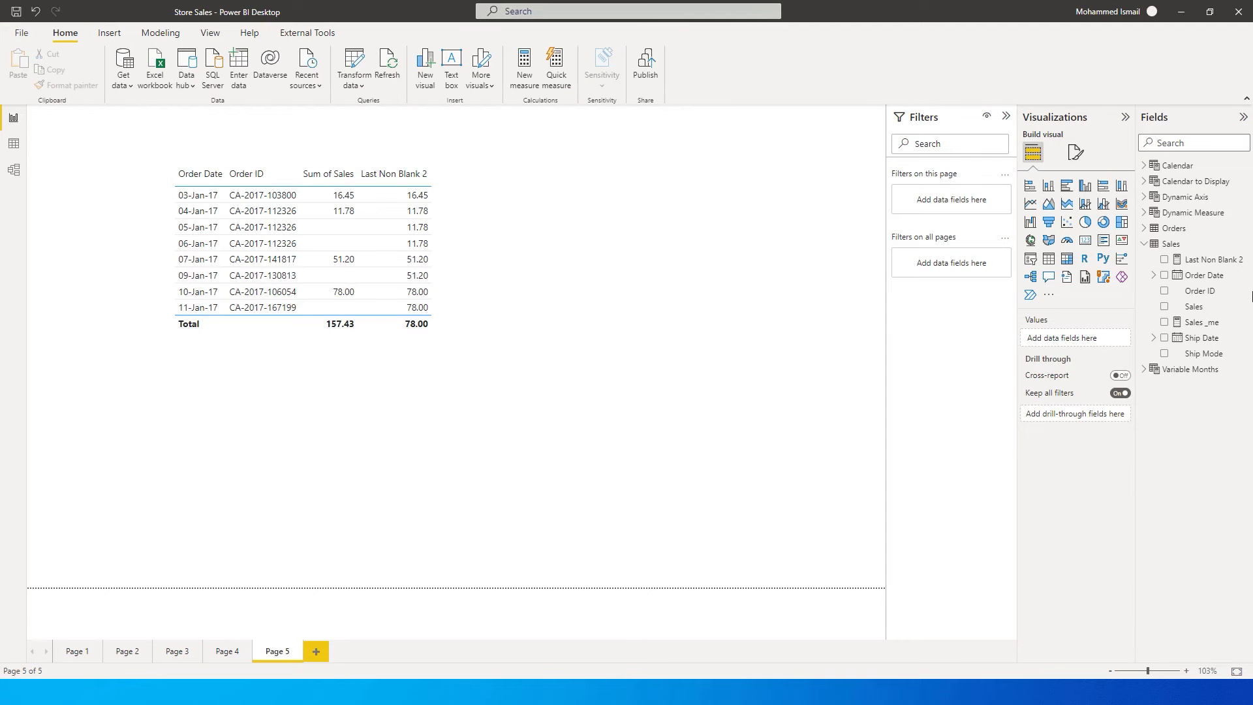
right_click(1171, 244)
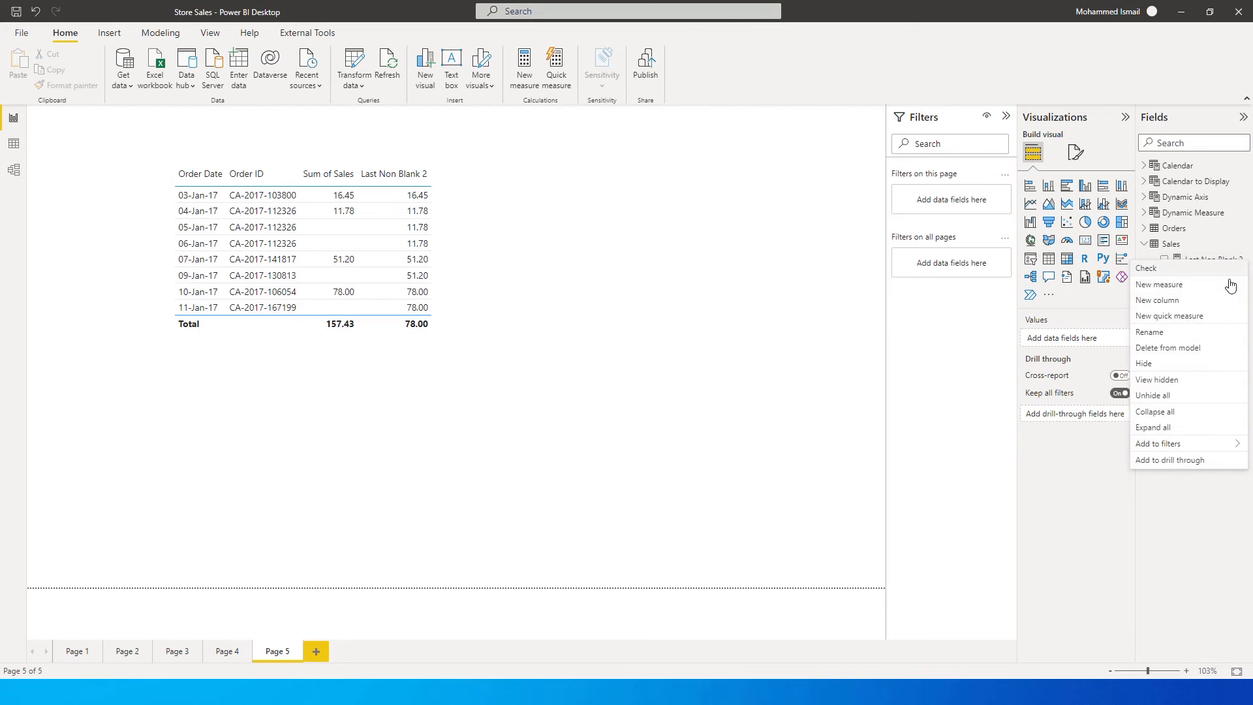
left_click(1166, 347)
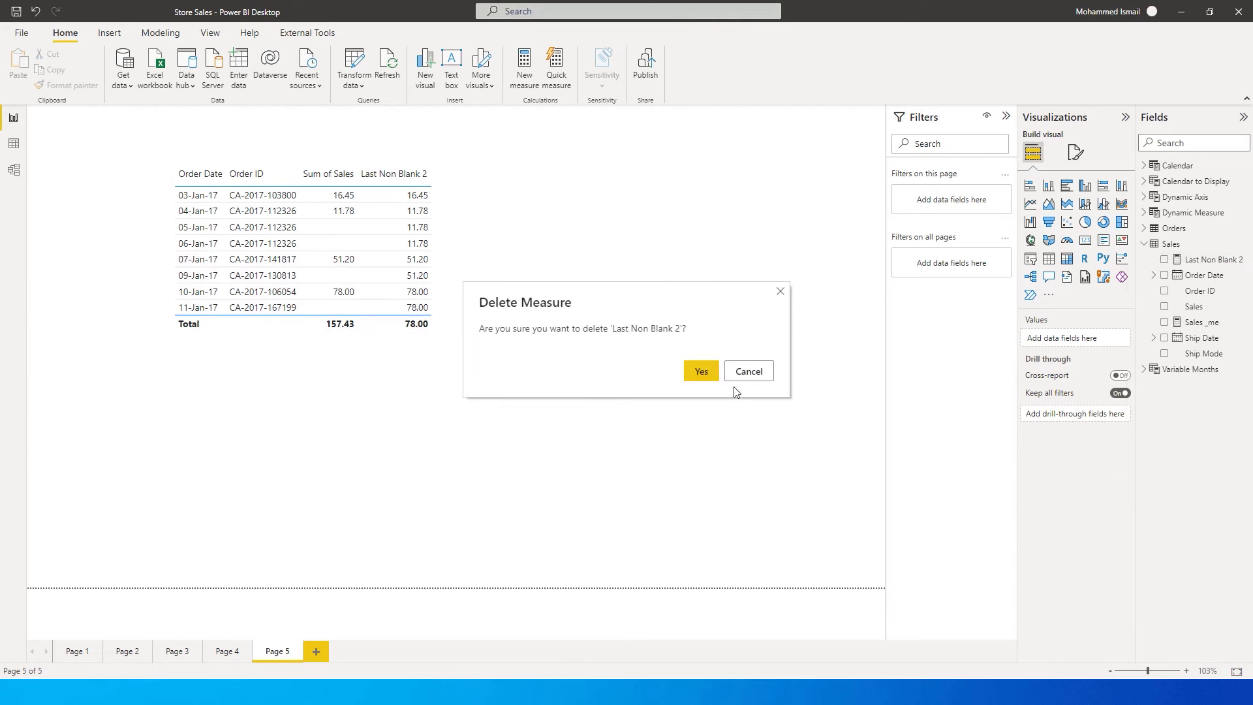
left_click(700, 371)
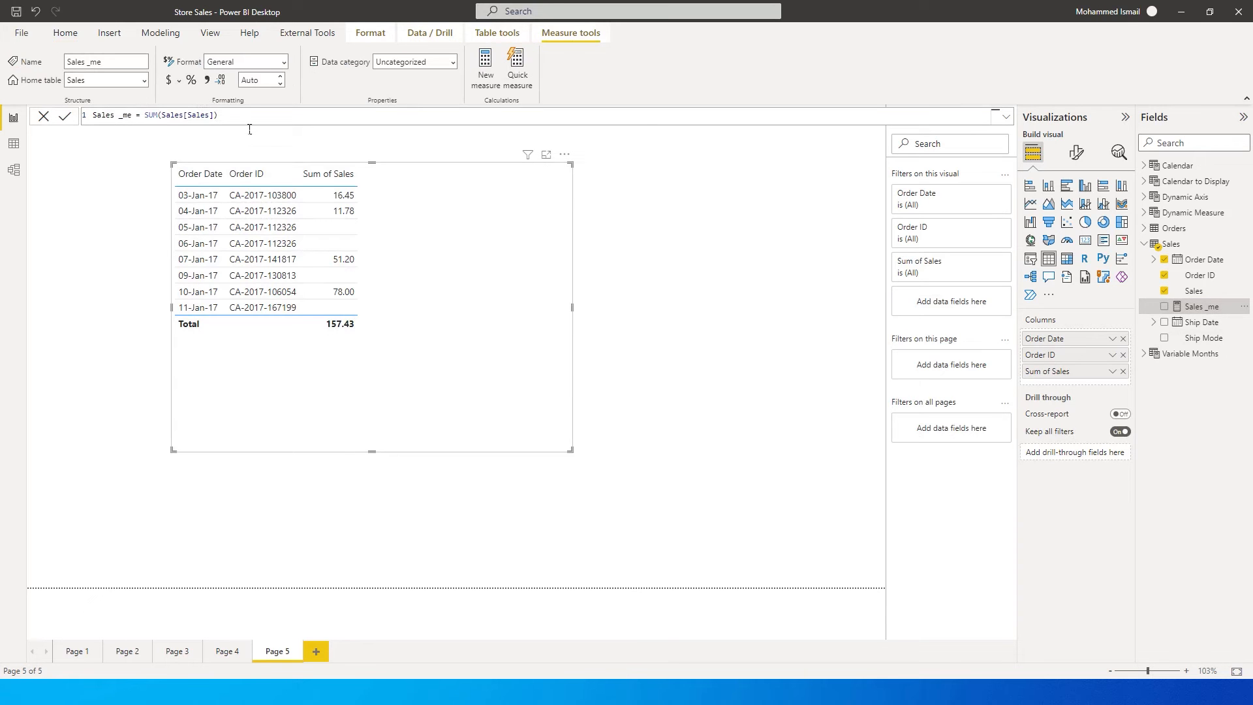
mouse_move(157, 129)
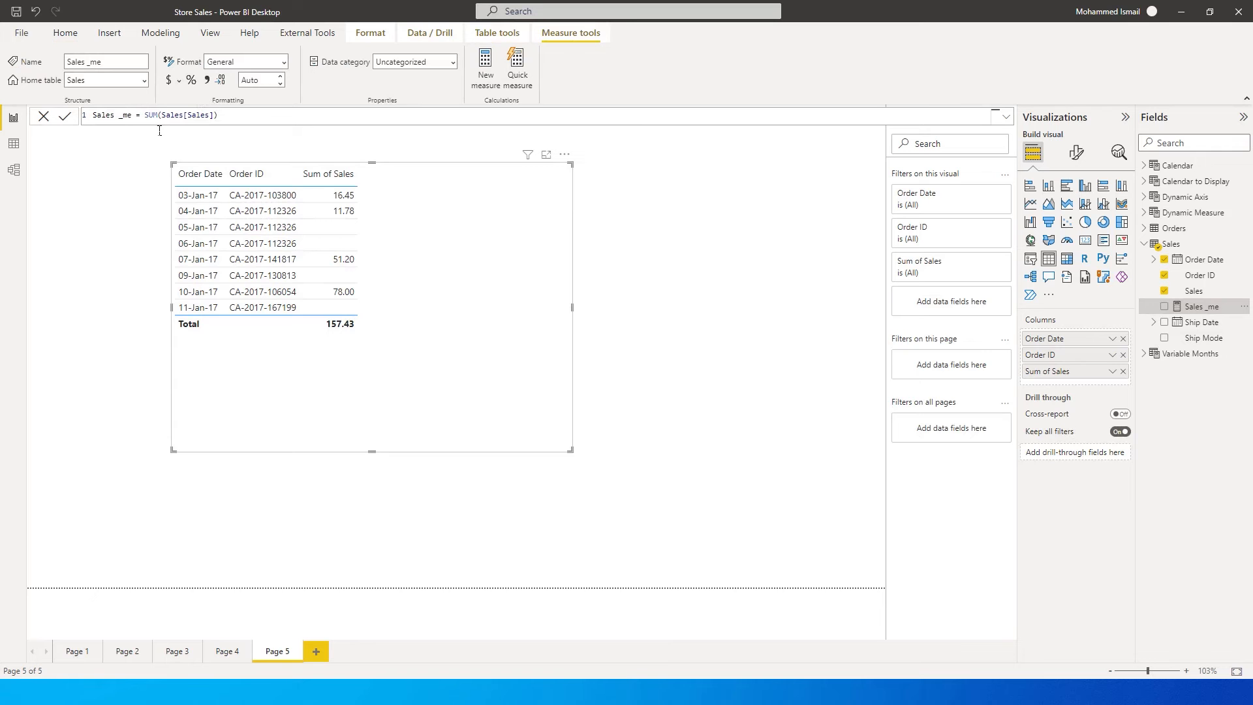
mouse_move(716, 307)
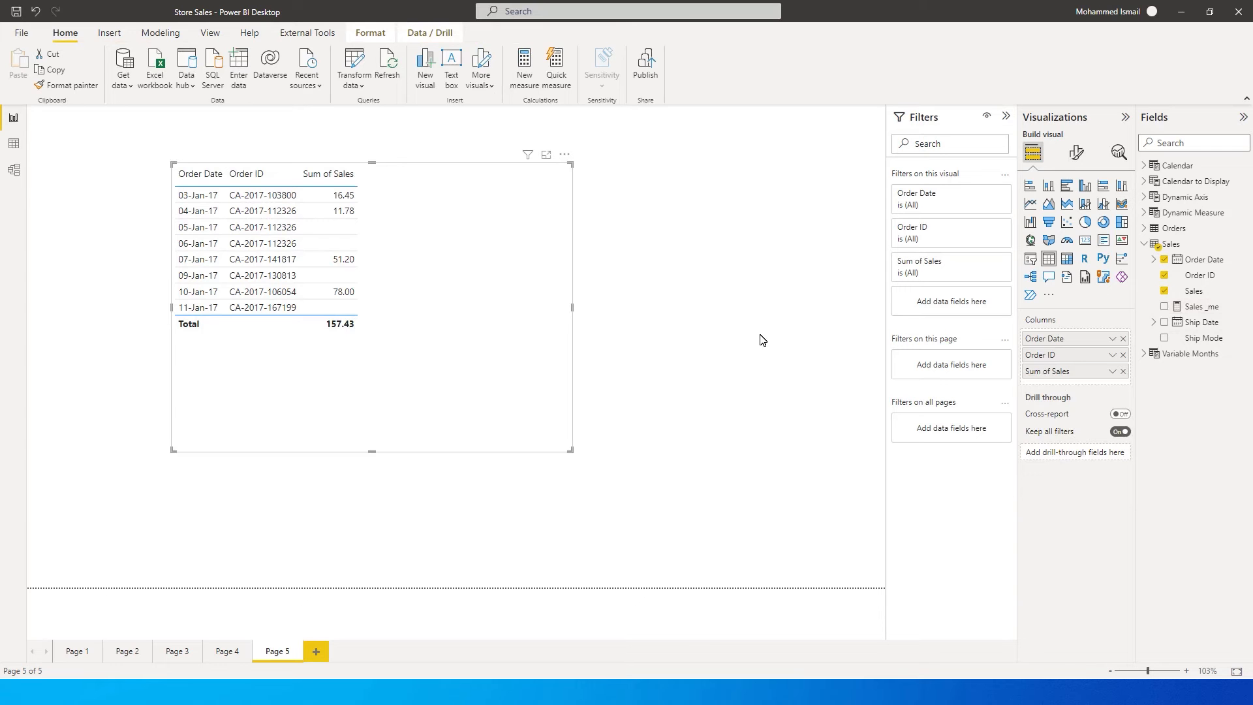
mouse_move(1246, 283)
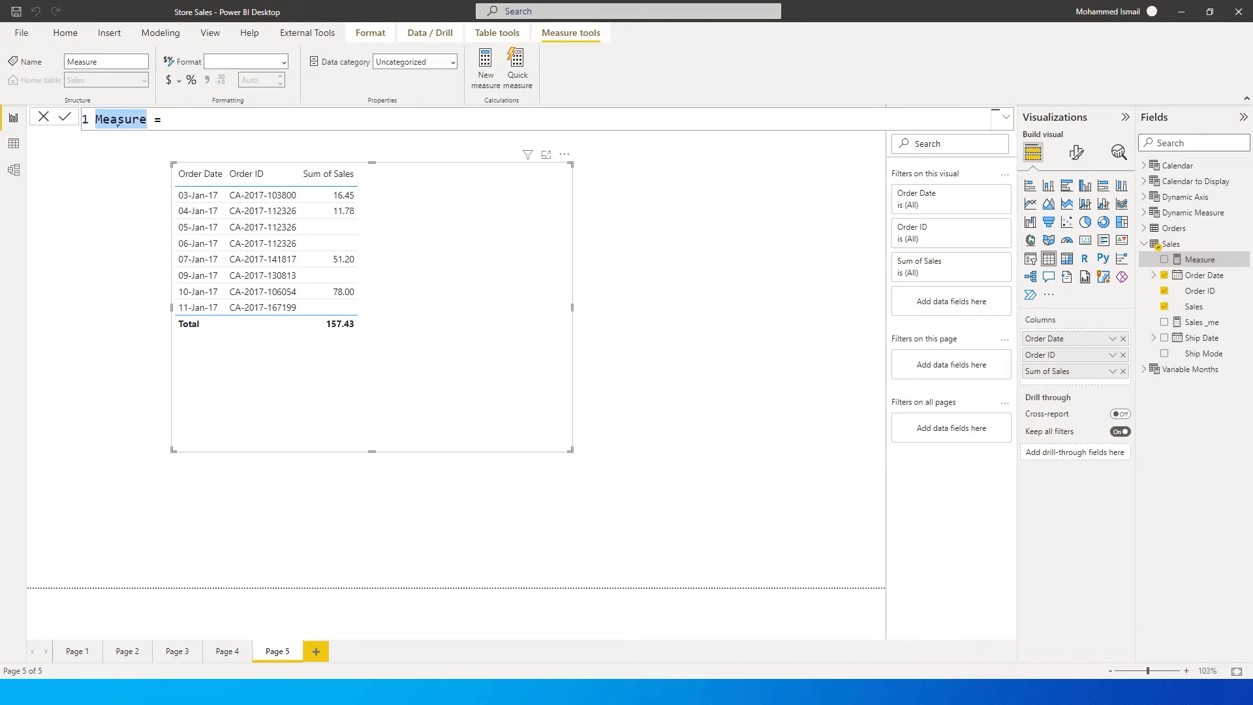
Name the new measure 'Last Non Blank Value' and begin a Var LastDate definition.
type("Last No =")
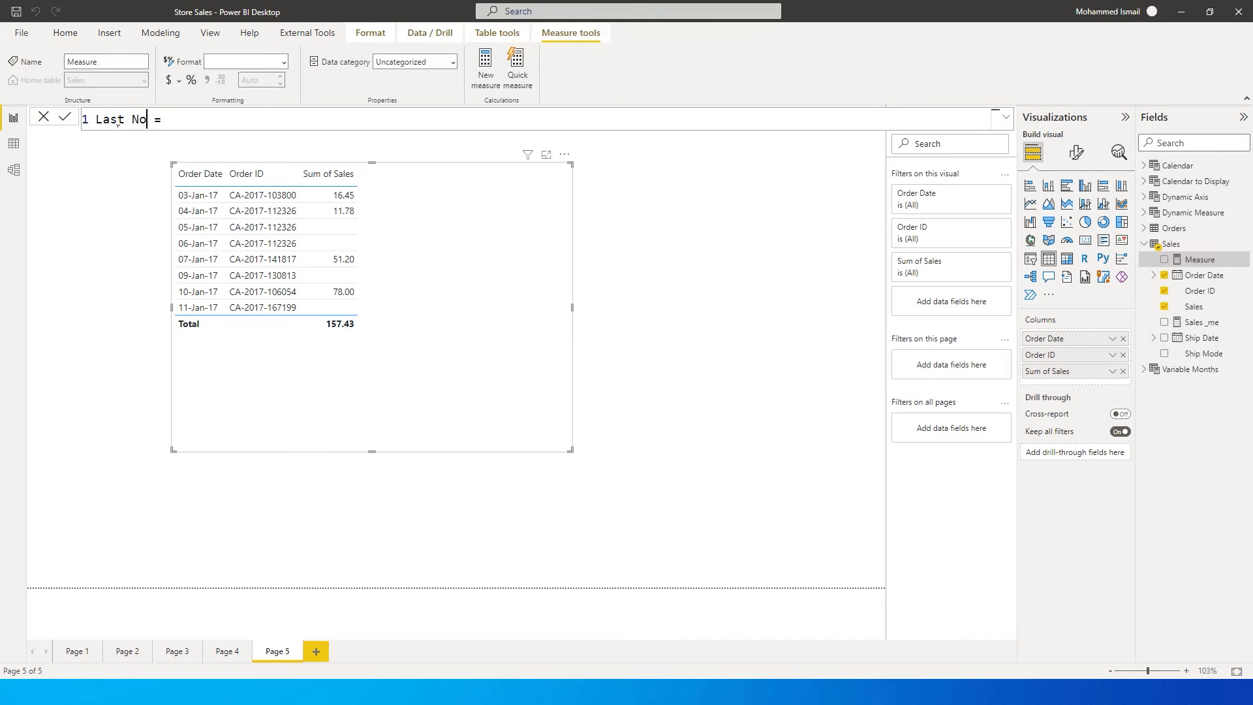
type("n Blank")
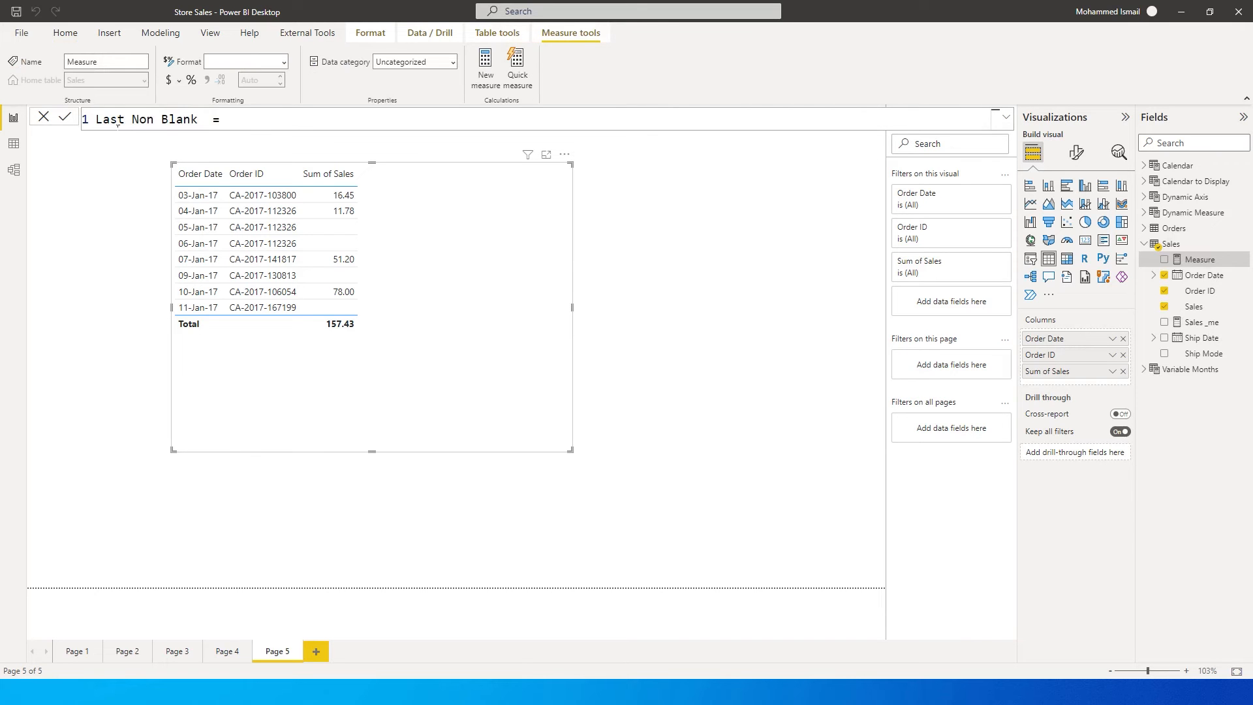
type("Value")
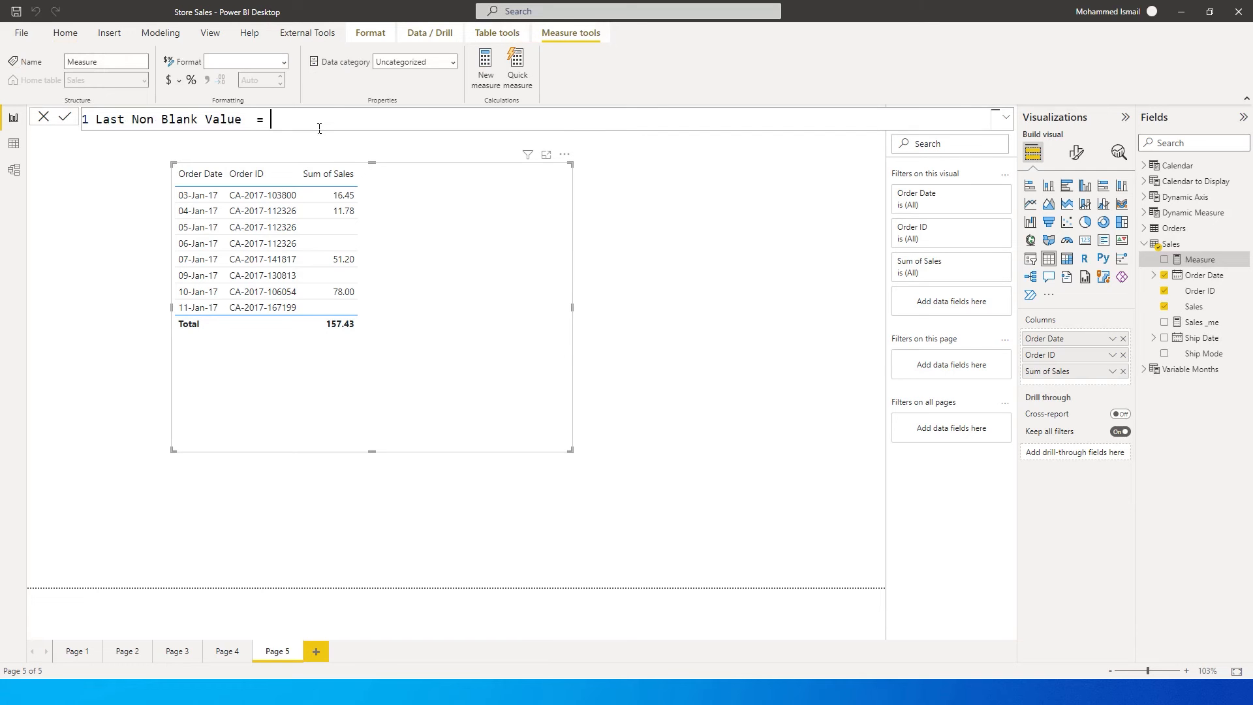
type("Var")
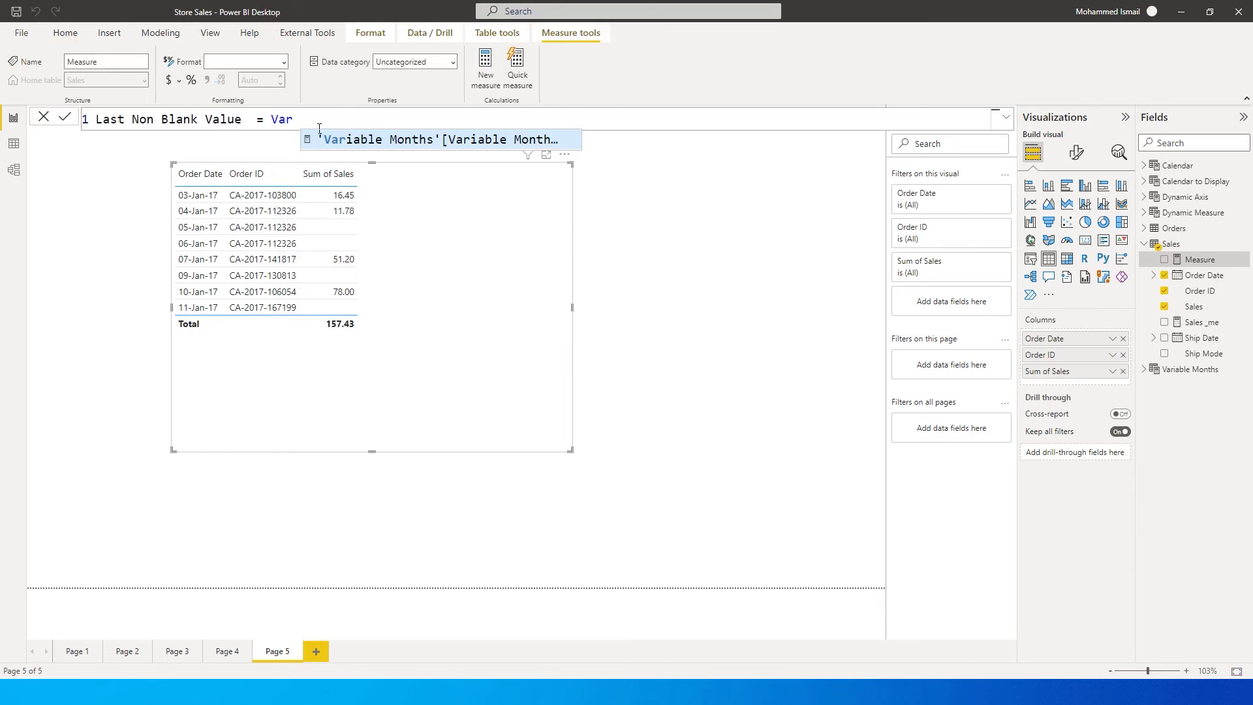
type("L")
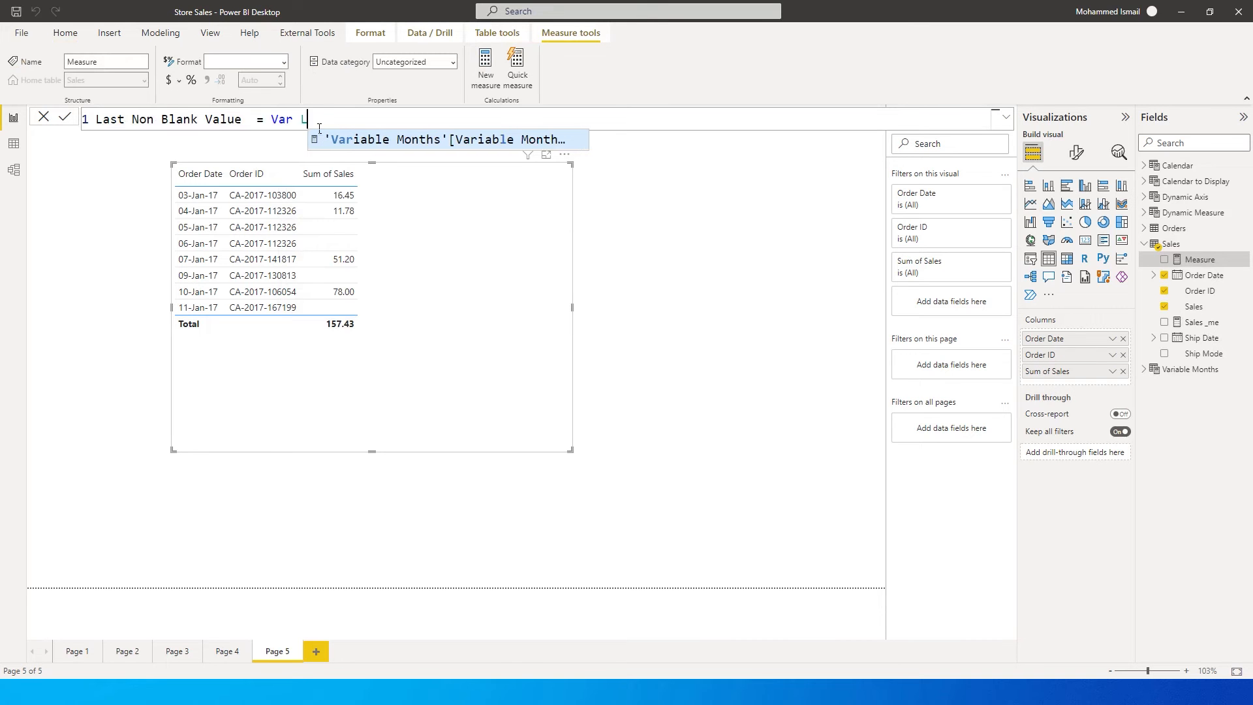
type("ast")
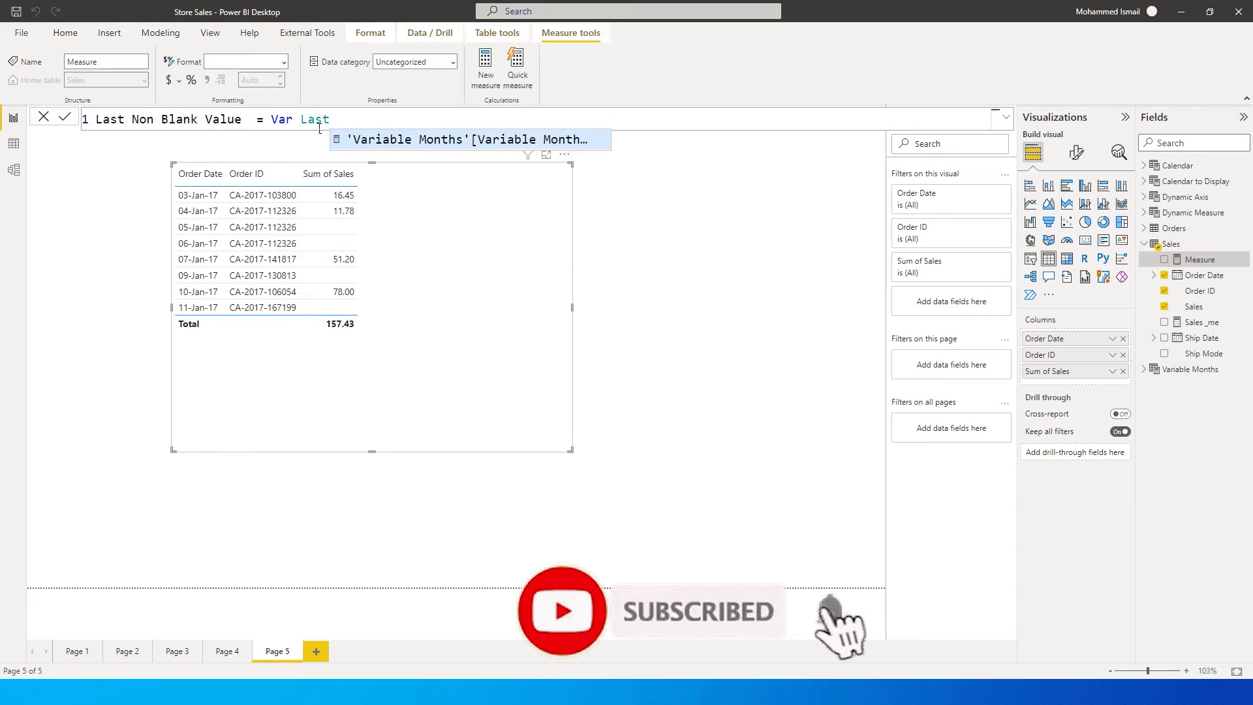
type("B")
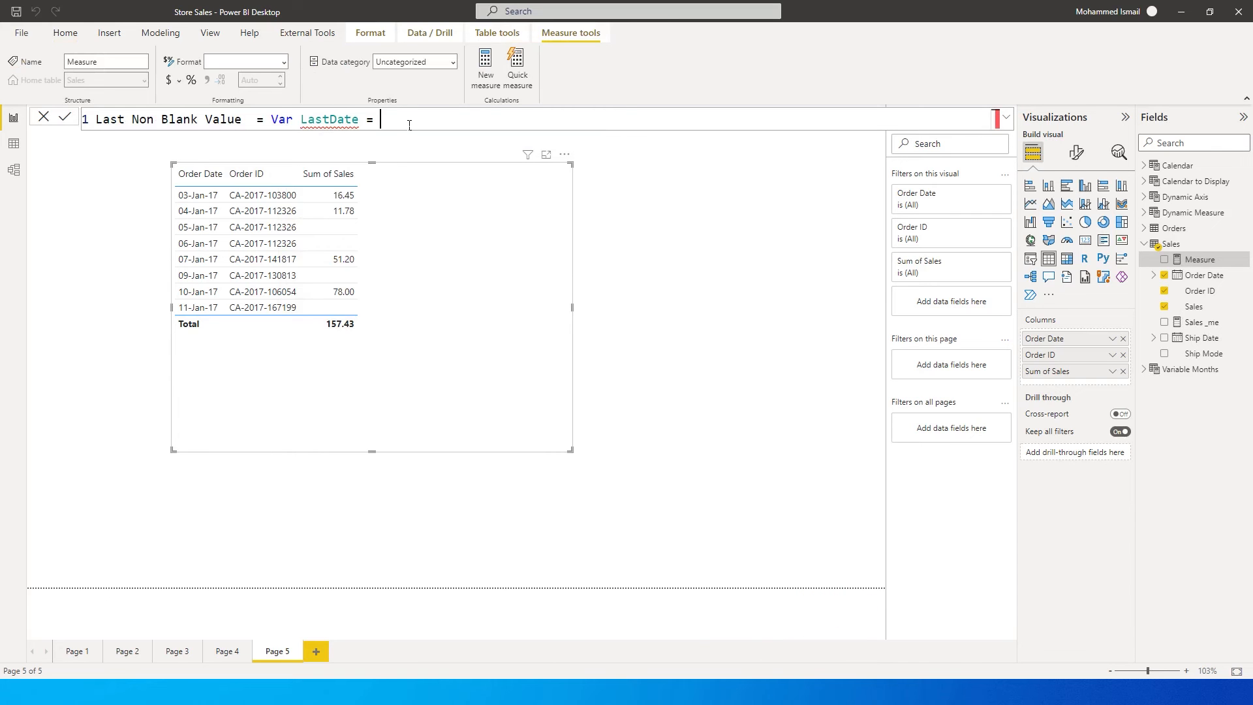
Set LastDate to CALCULATE(MAX of order date, FILTER(ALL(Sales) ...).
type("CALCULATE(")
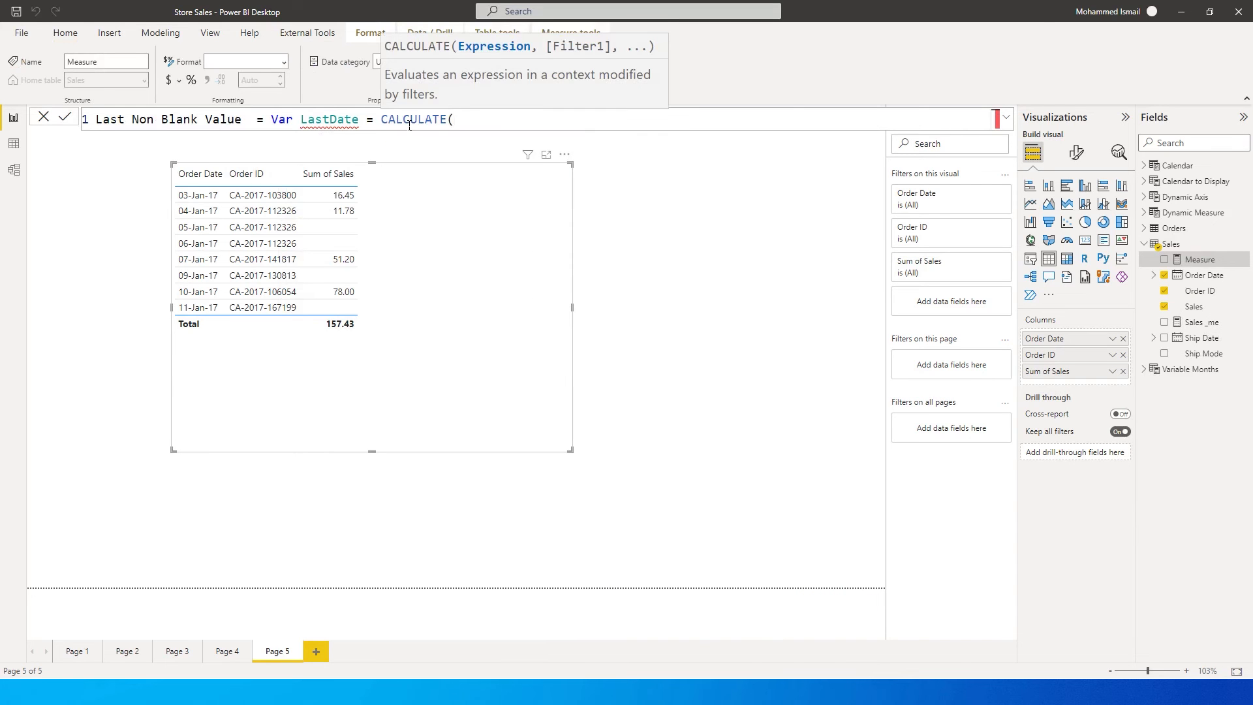
type("Mac")
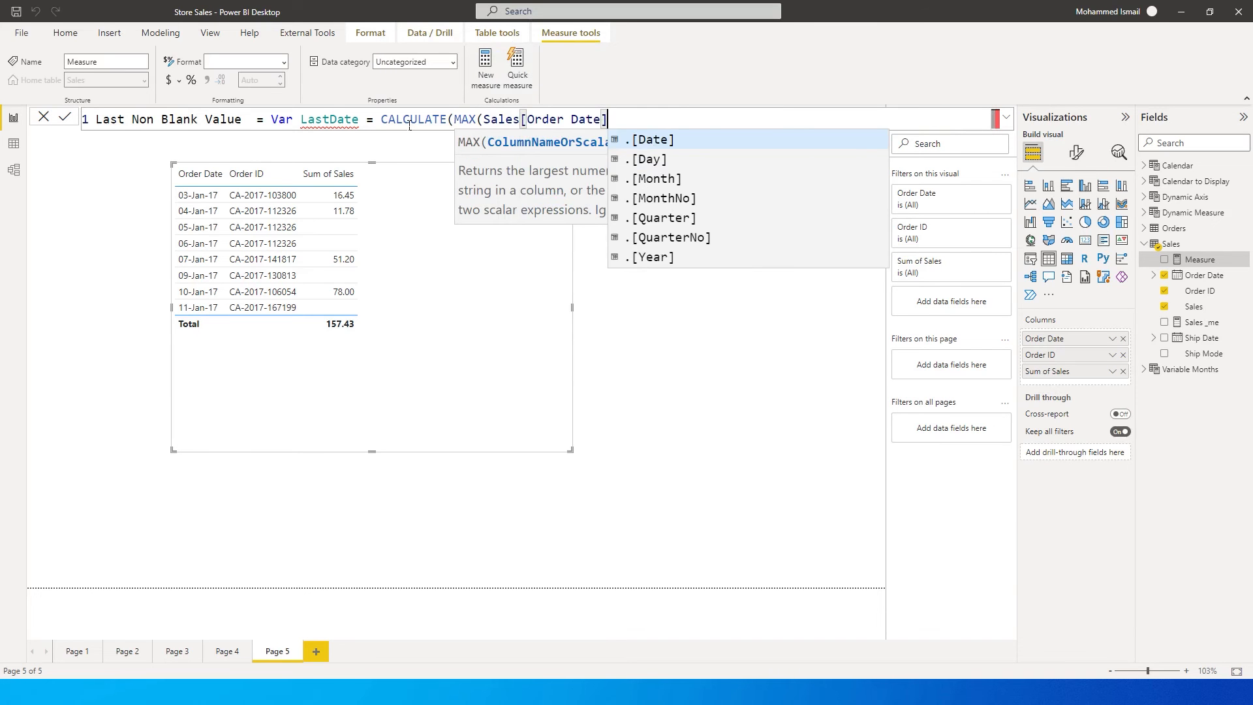
mouse_move(471, 157)
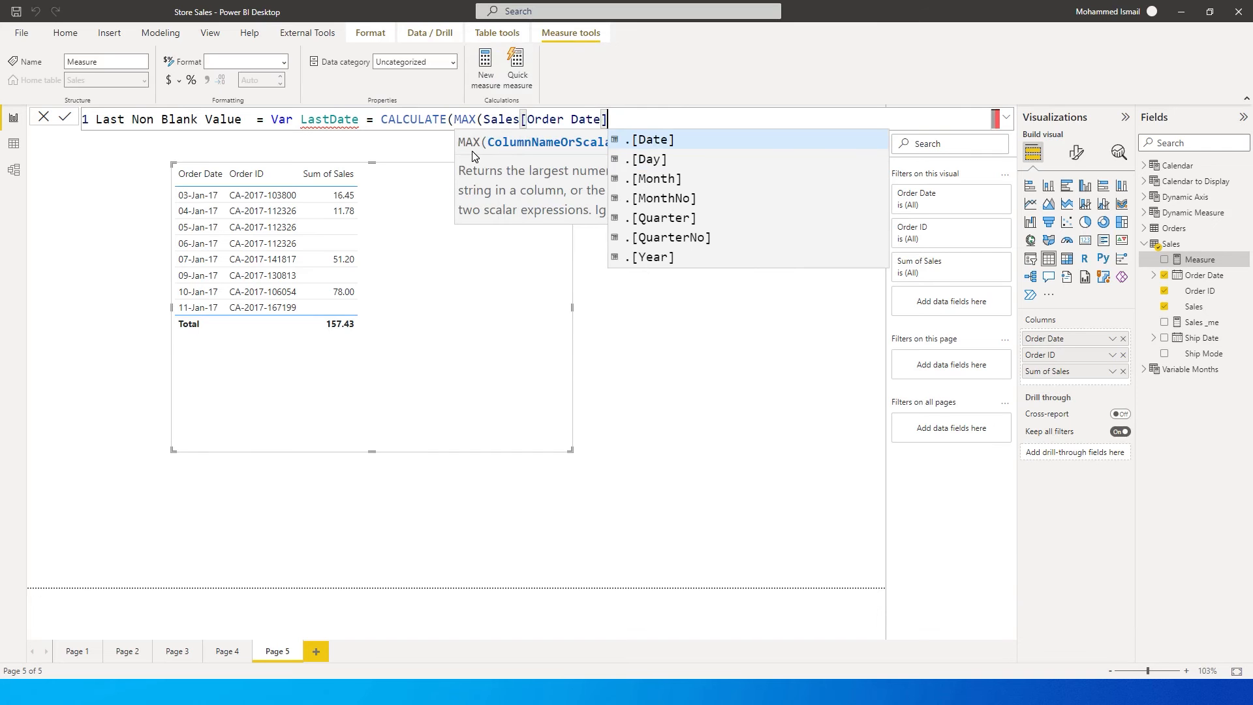
type("),")
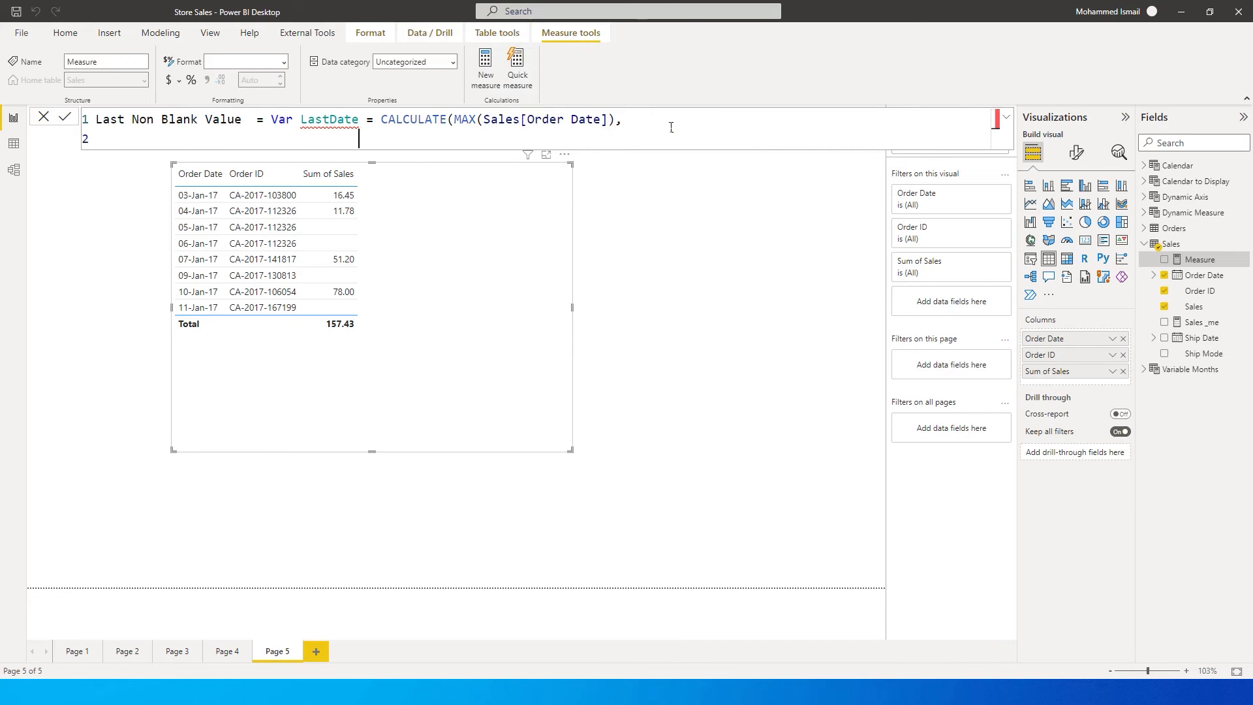
type("Filte")
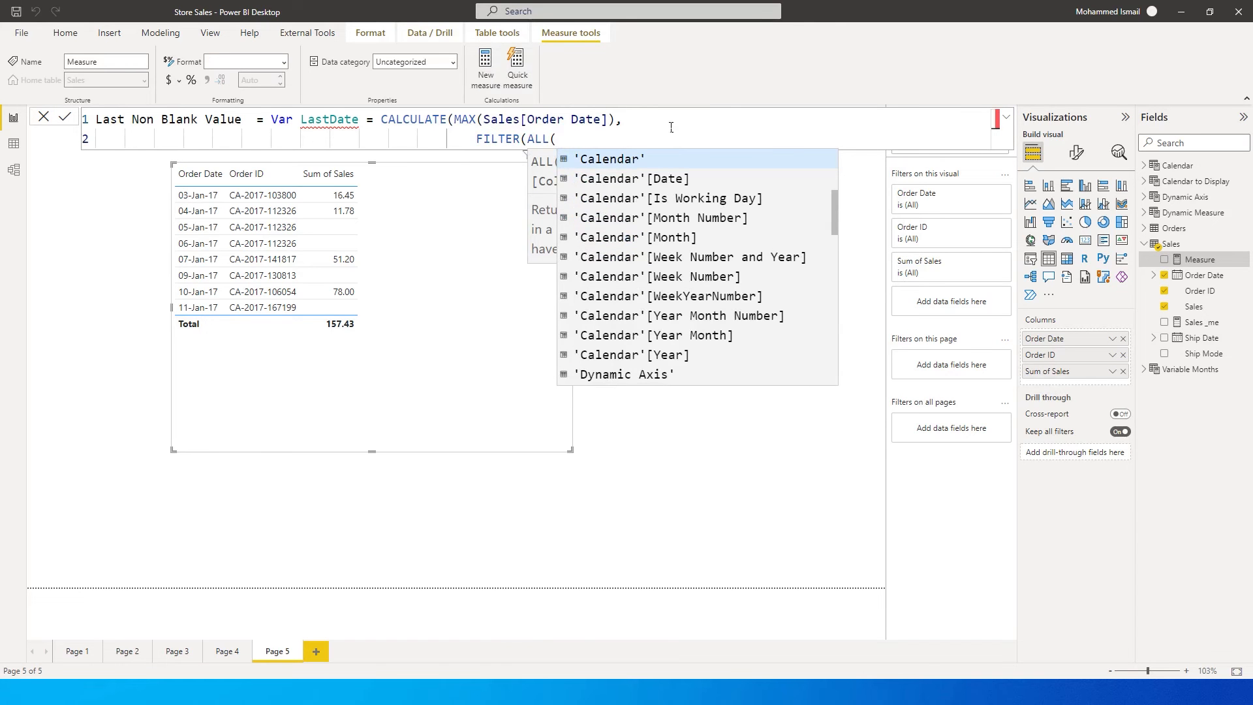
type("Sales)")
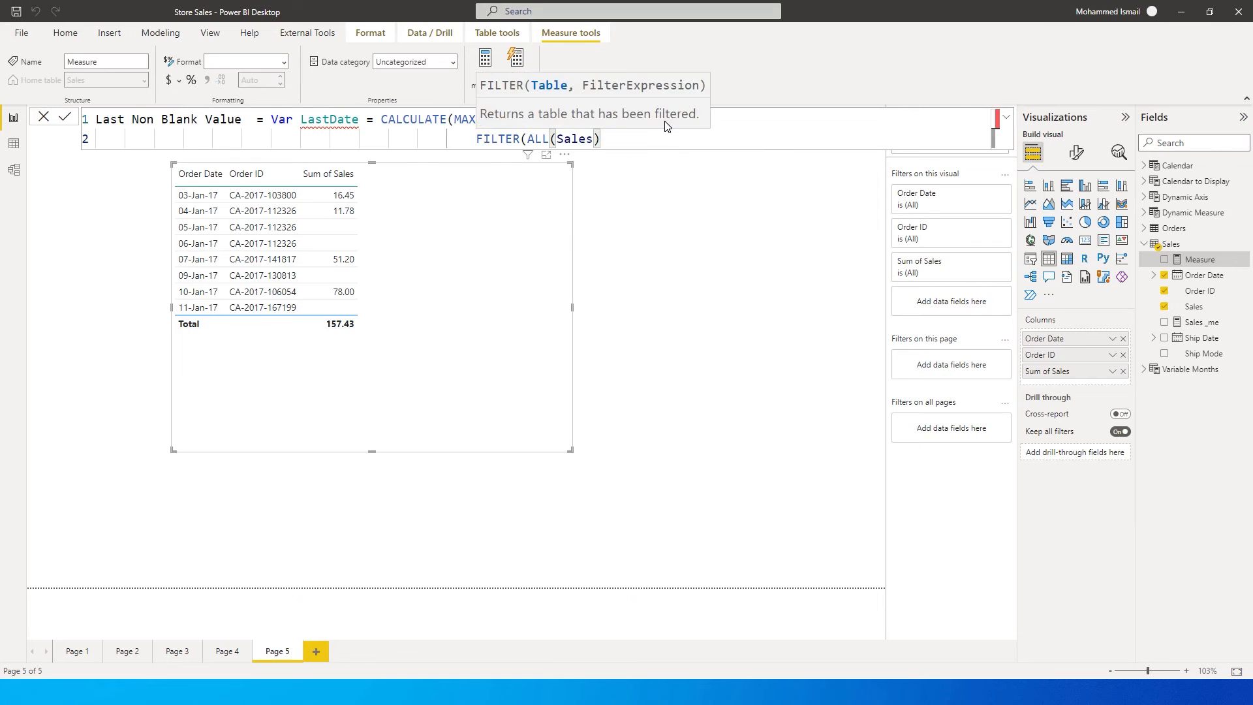
Filter to Sales[Order Date] <= MAX(Sales[Order Date]) && Sales[Sales] <> 0, then start new lines.
type(",")
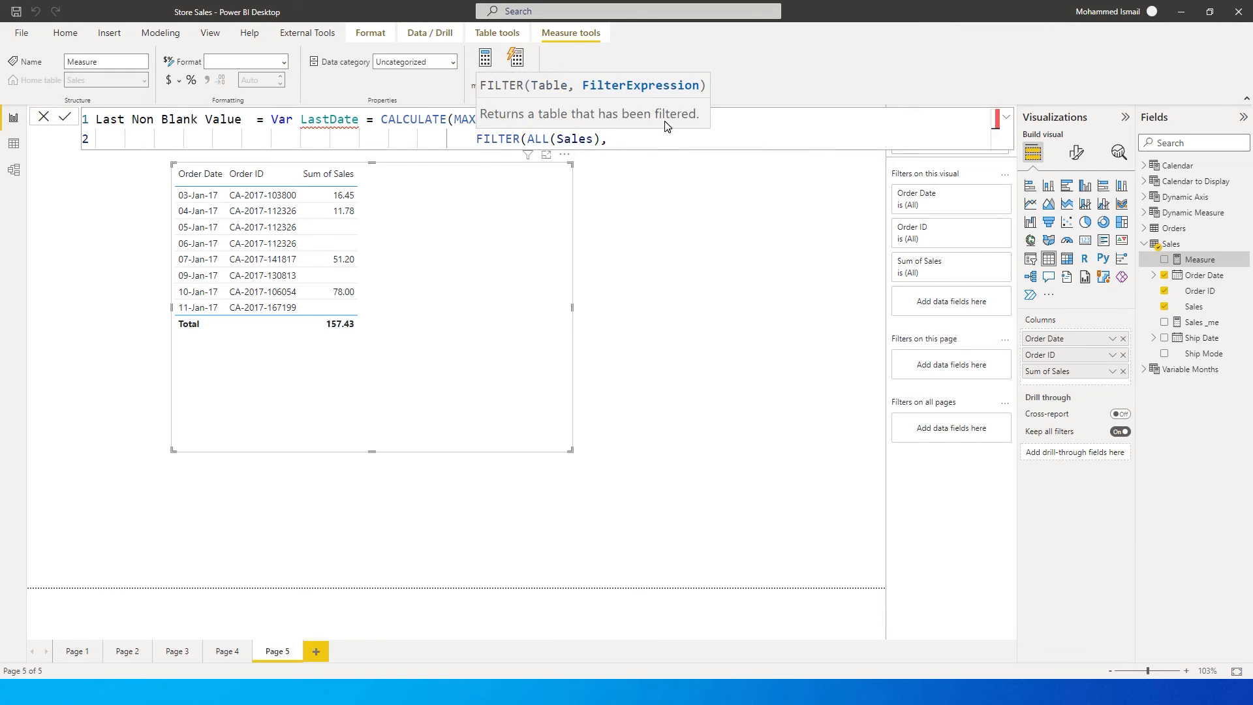
type("Sales[Order Date")
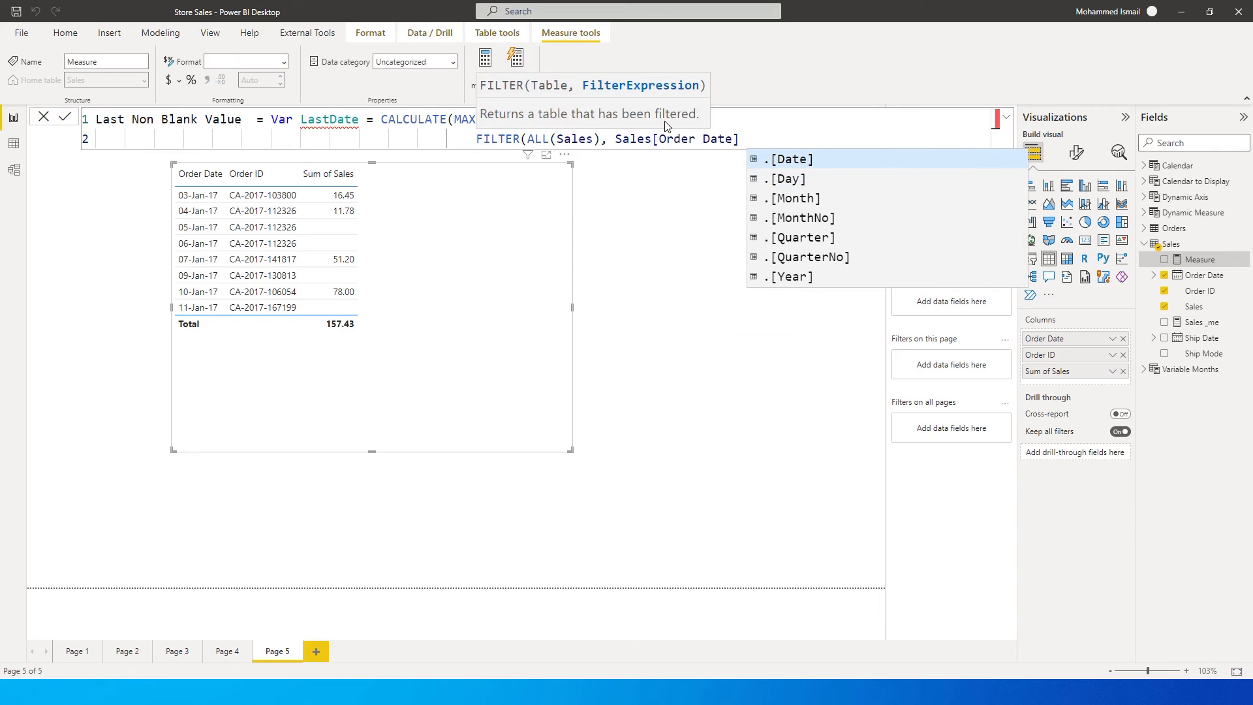
type("<=")
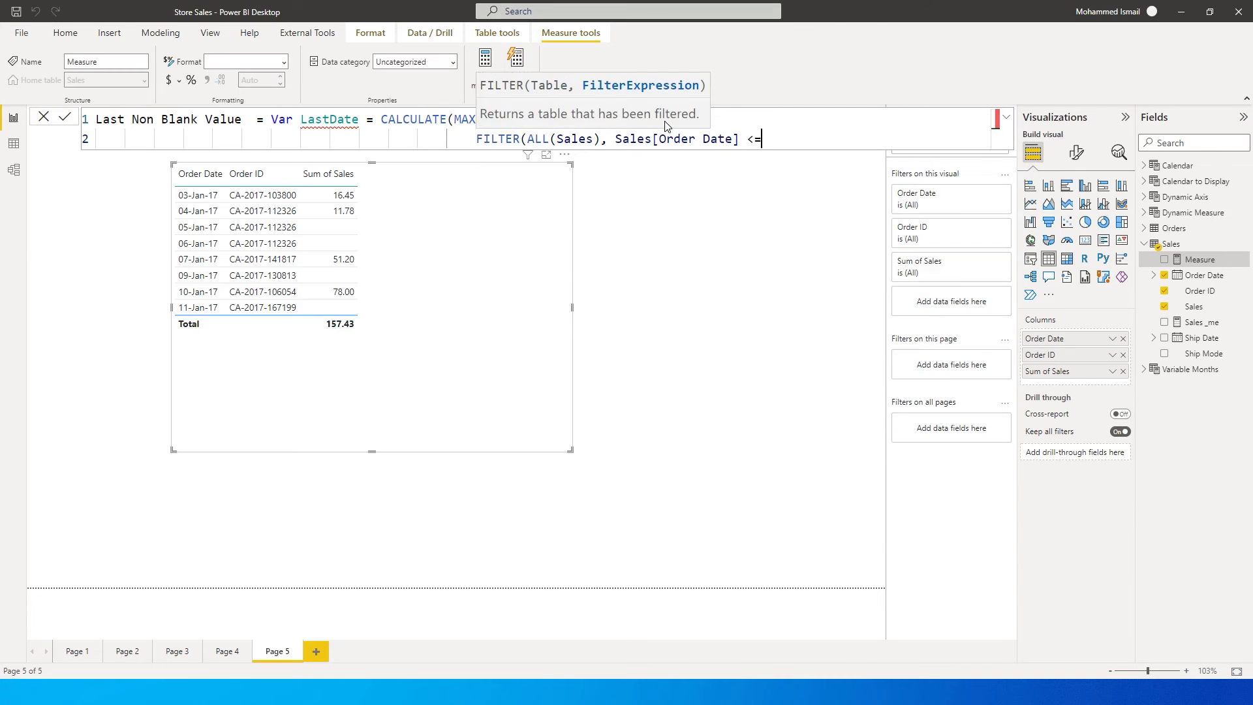
type("Max")
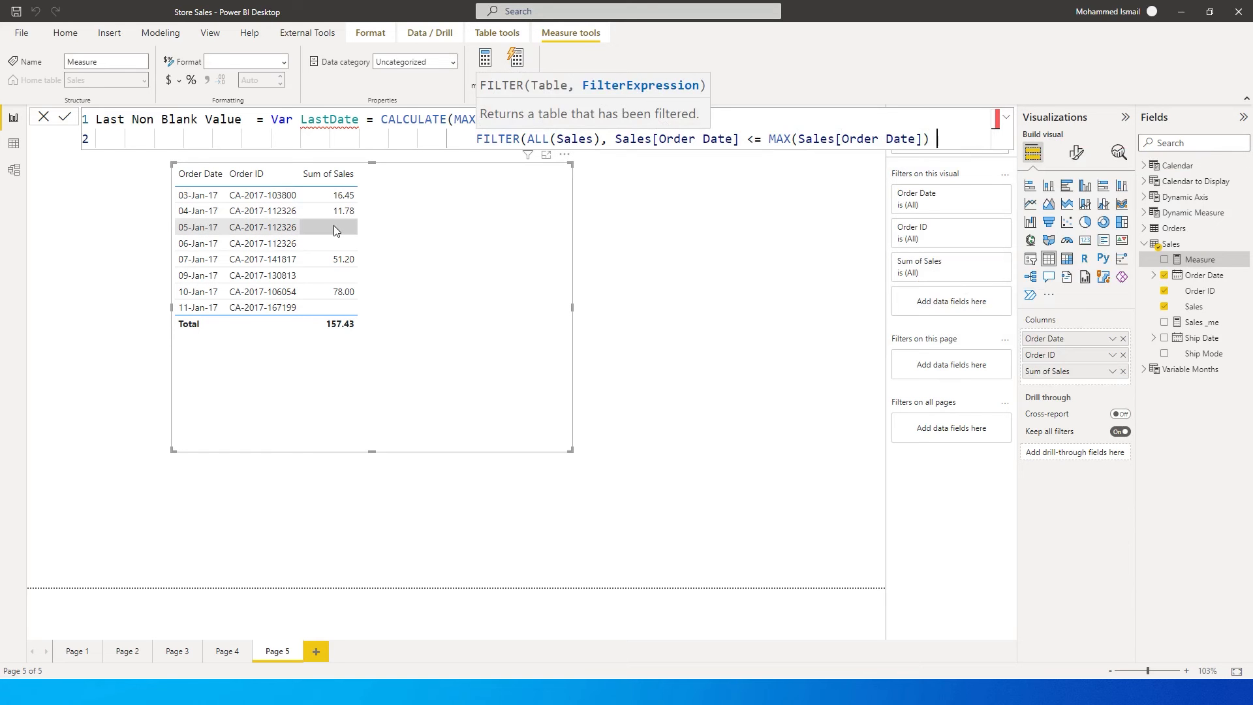
mouse_move(347, 234)
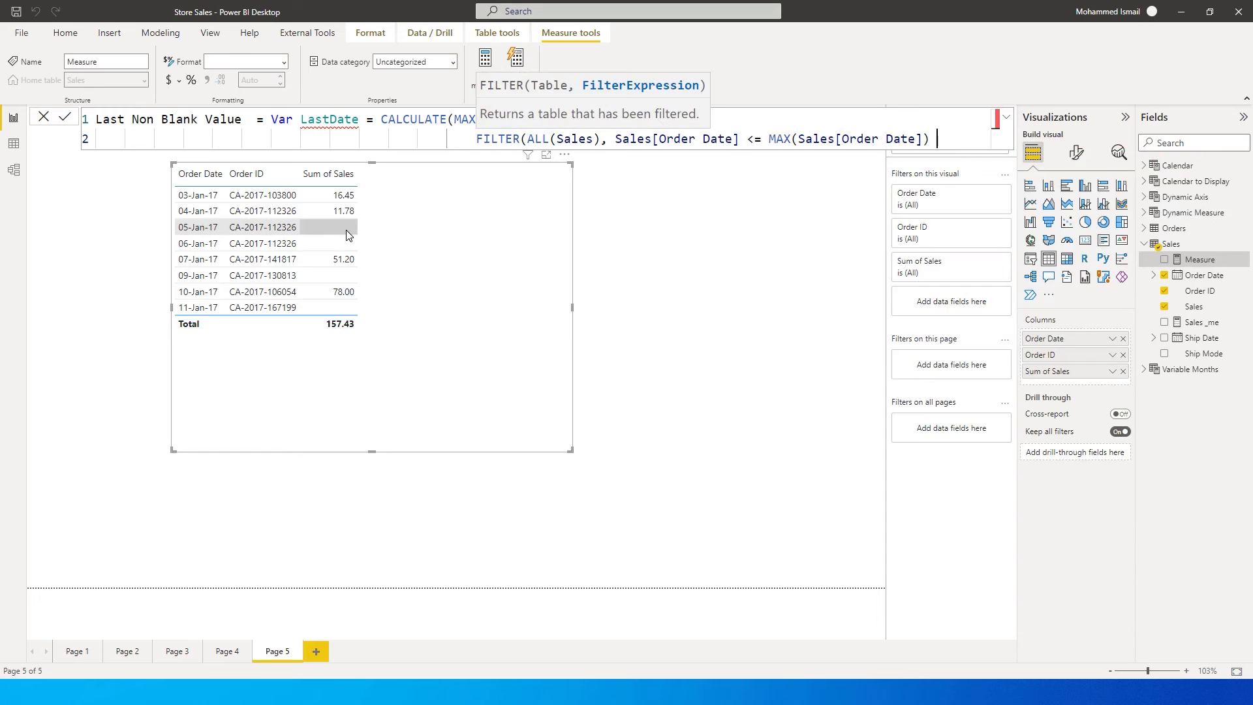
type("&&")
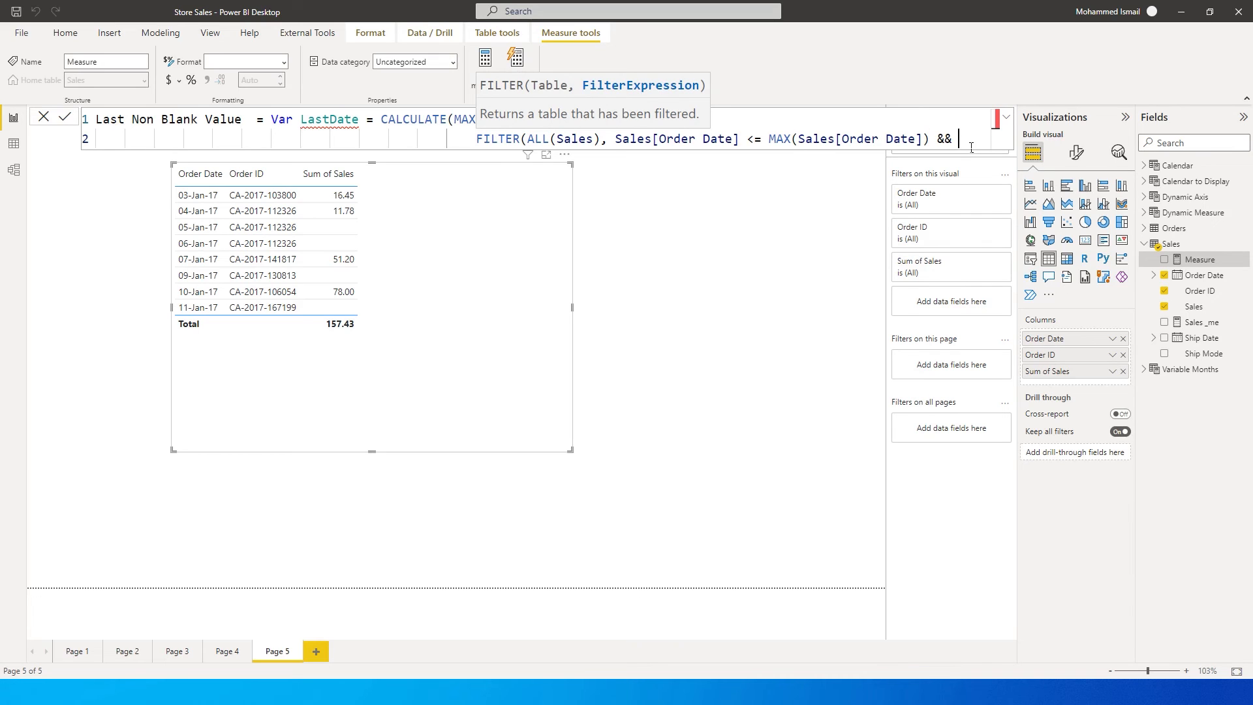
type("Sales[Sales]")
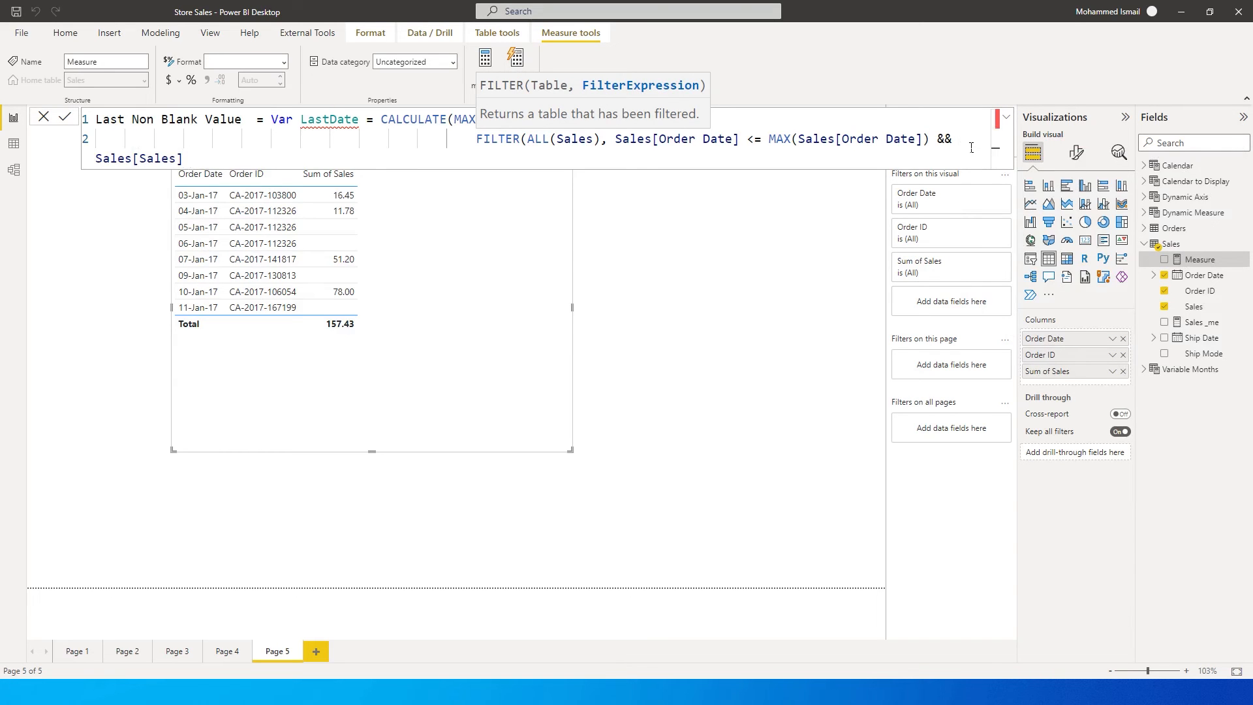
type("<> 0))")
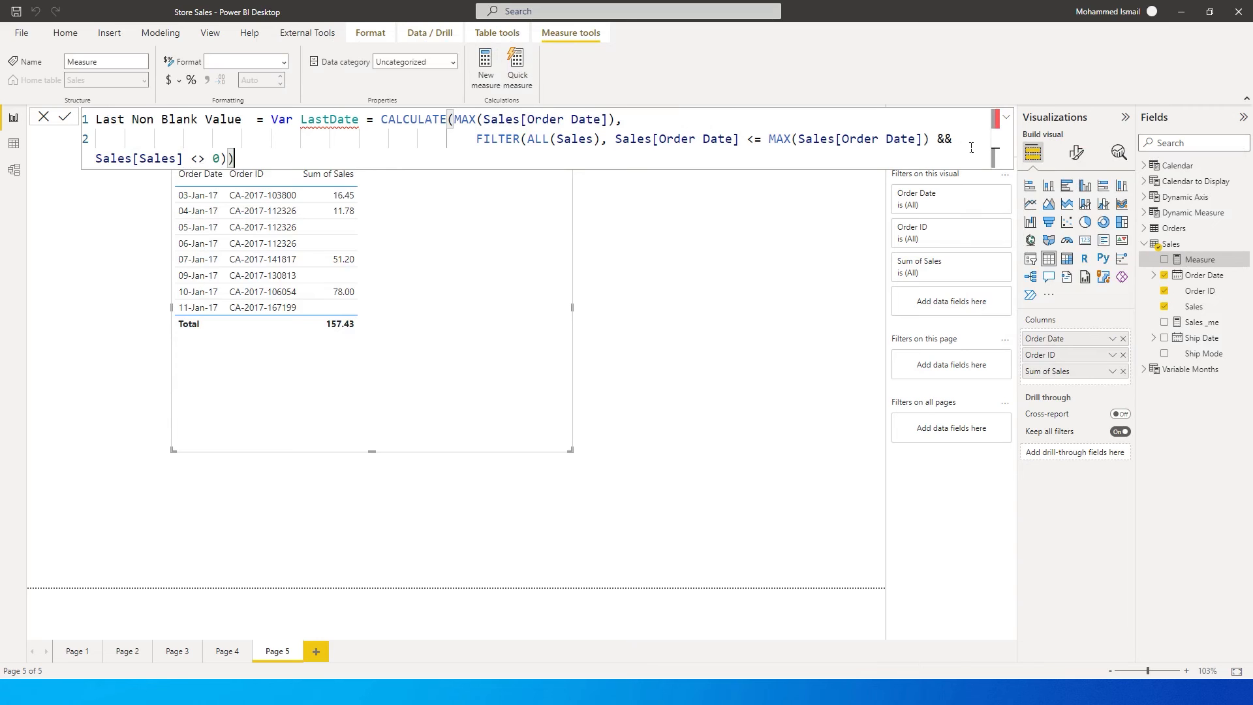
key("enter")
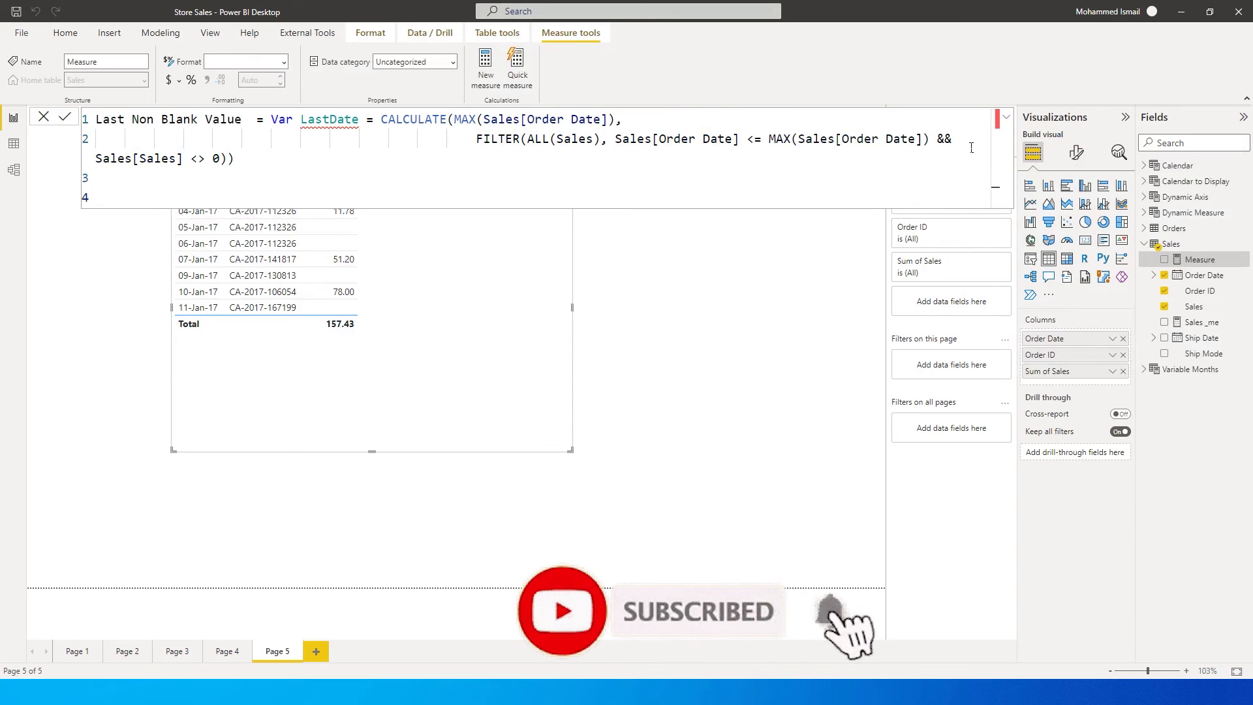
Add a Return line giving back the LastDate variable to finish the measure.
type("Return")
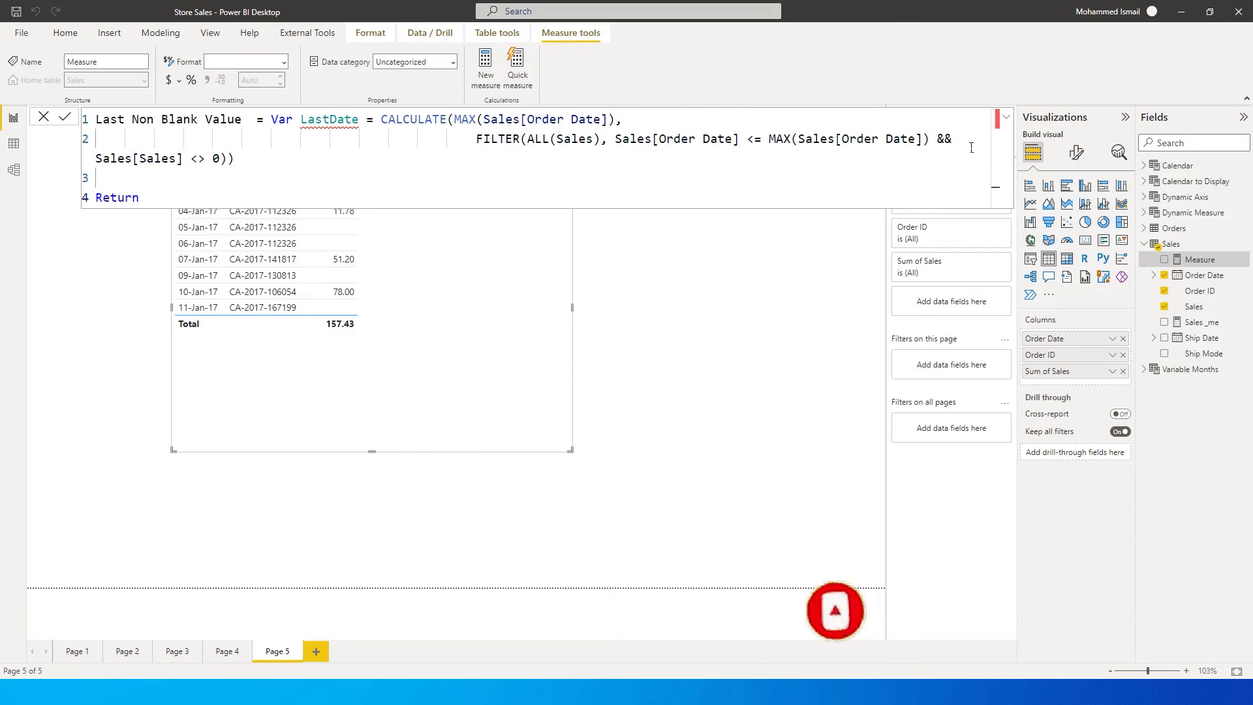
type("Last")
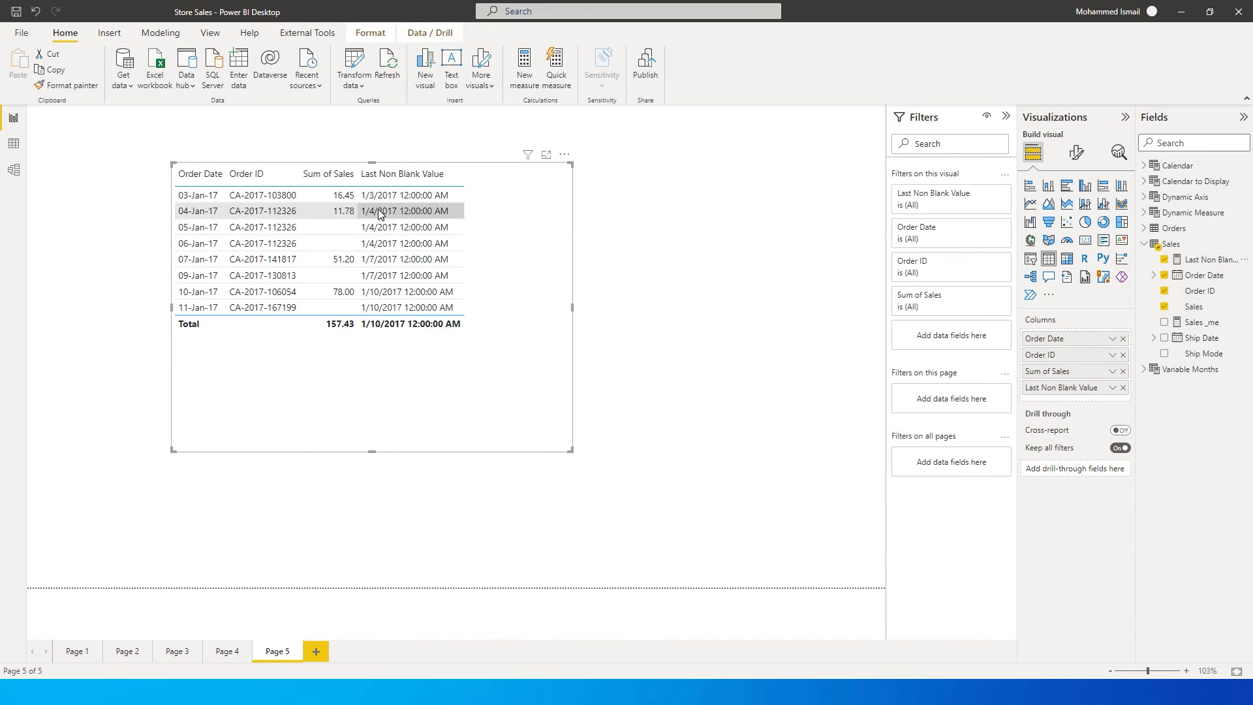
mouse_move(394, 210)
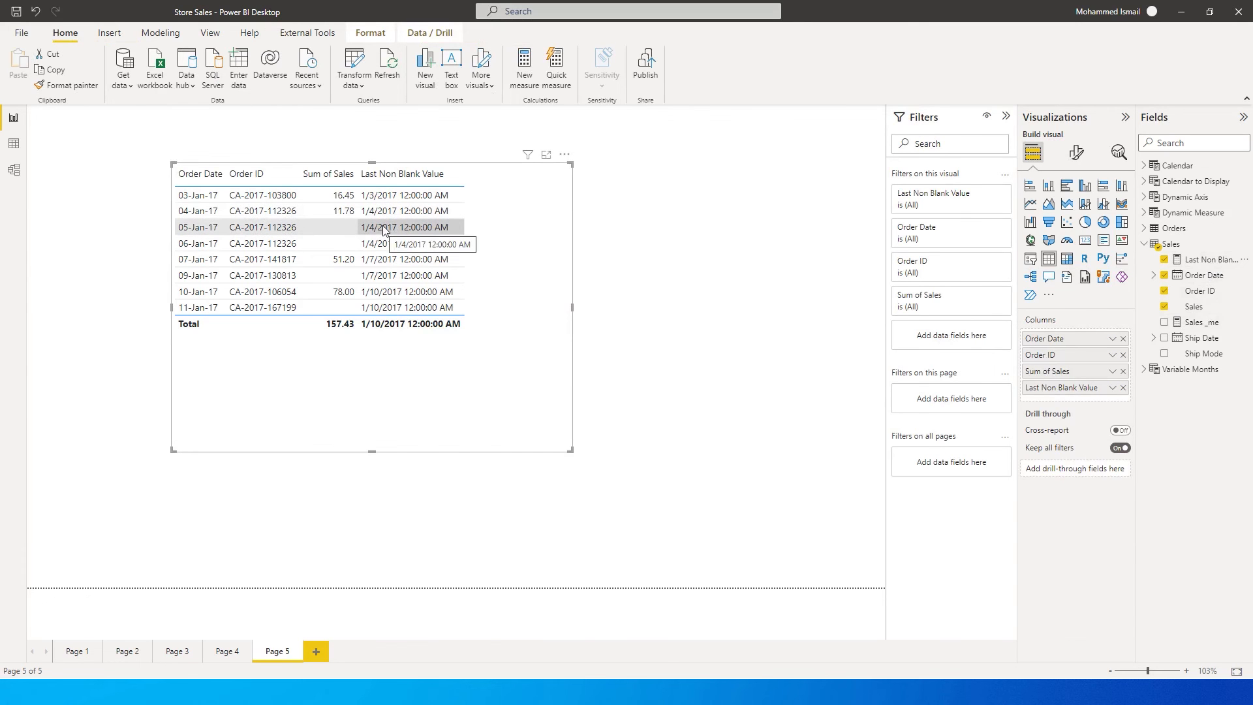
mouse_move(331, 275)
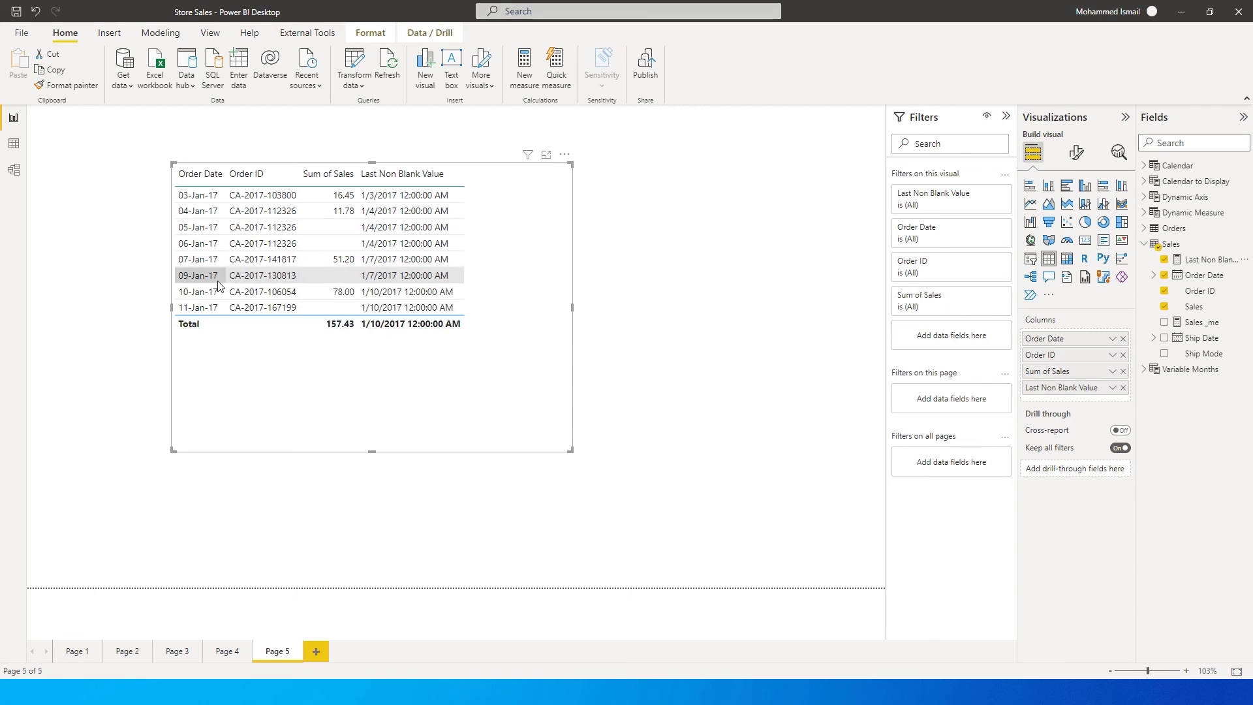
mouse_move(347, 258)
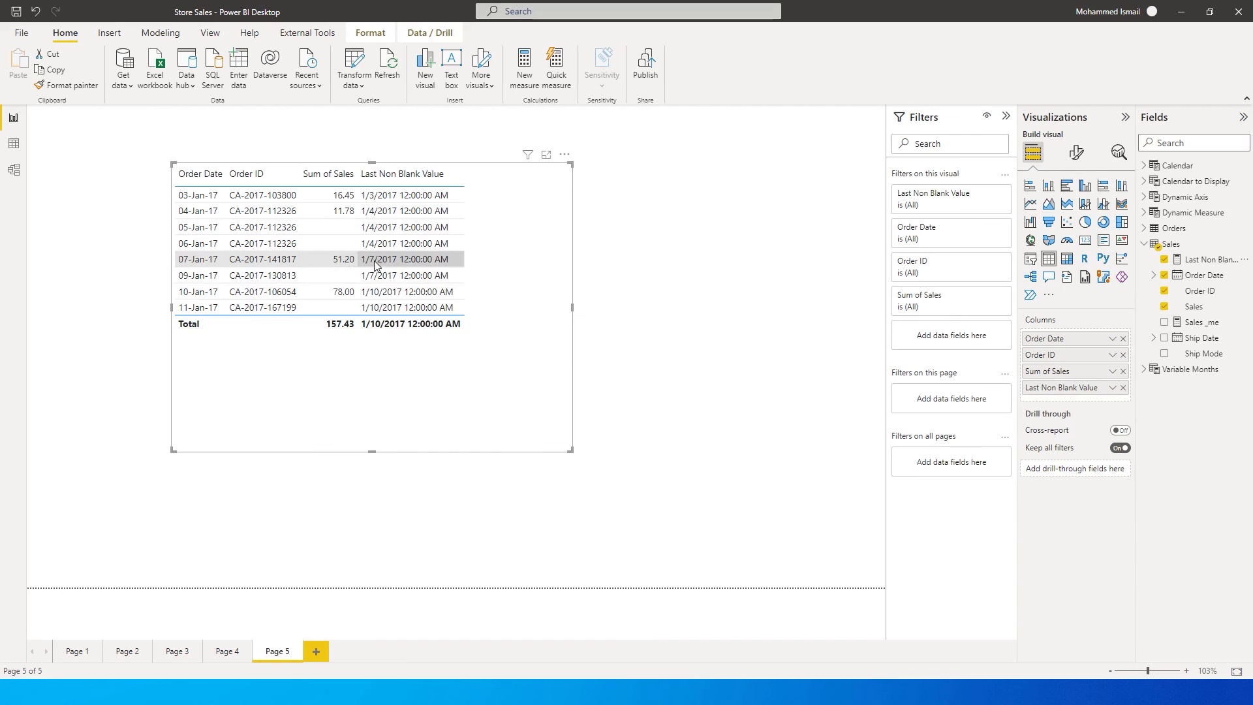
Reopen the Last Non Blank Value measure from the Fields pane for editing.
left_click(1211, 258)
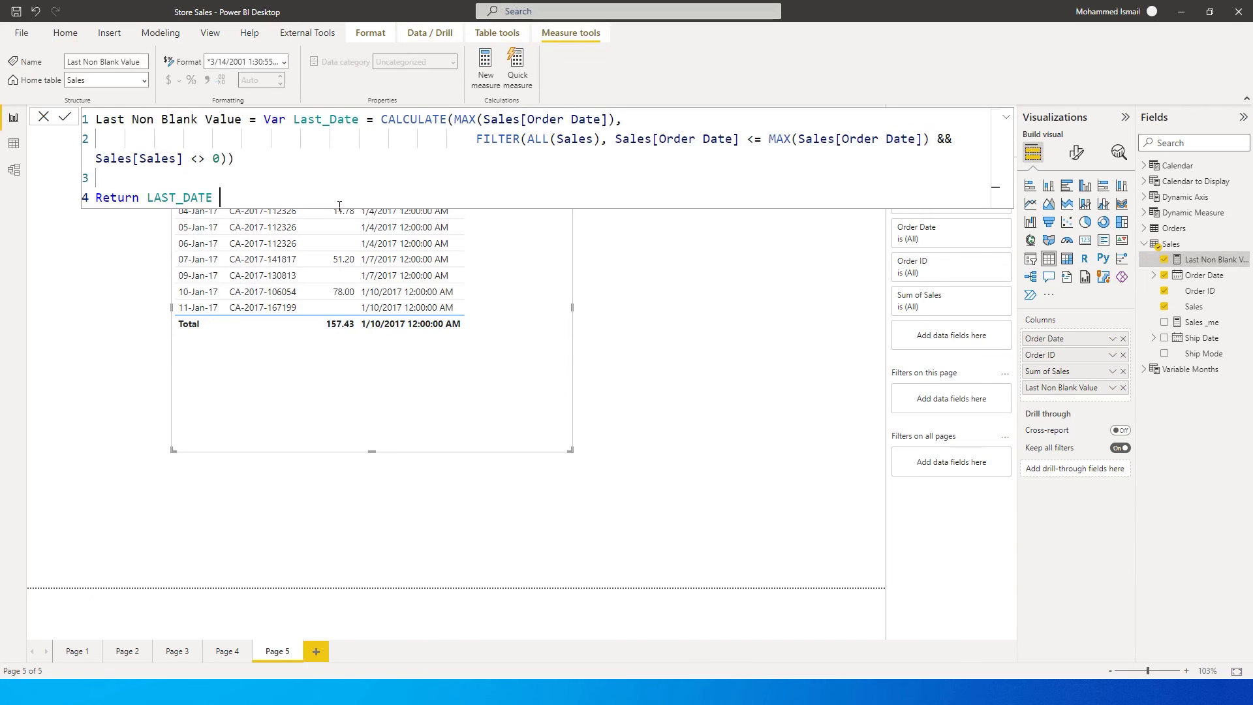
Replace the returned LAST_DATE with CALCULATE(Sales[Sales _me], ...).
double_click(182, 197)
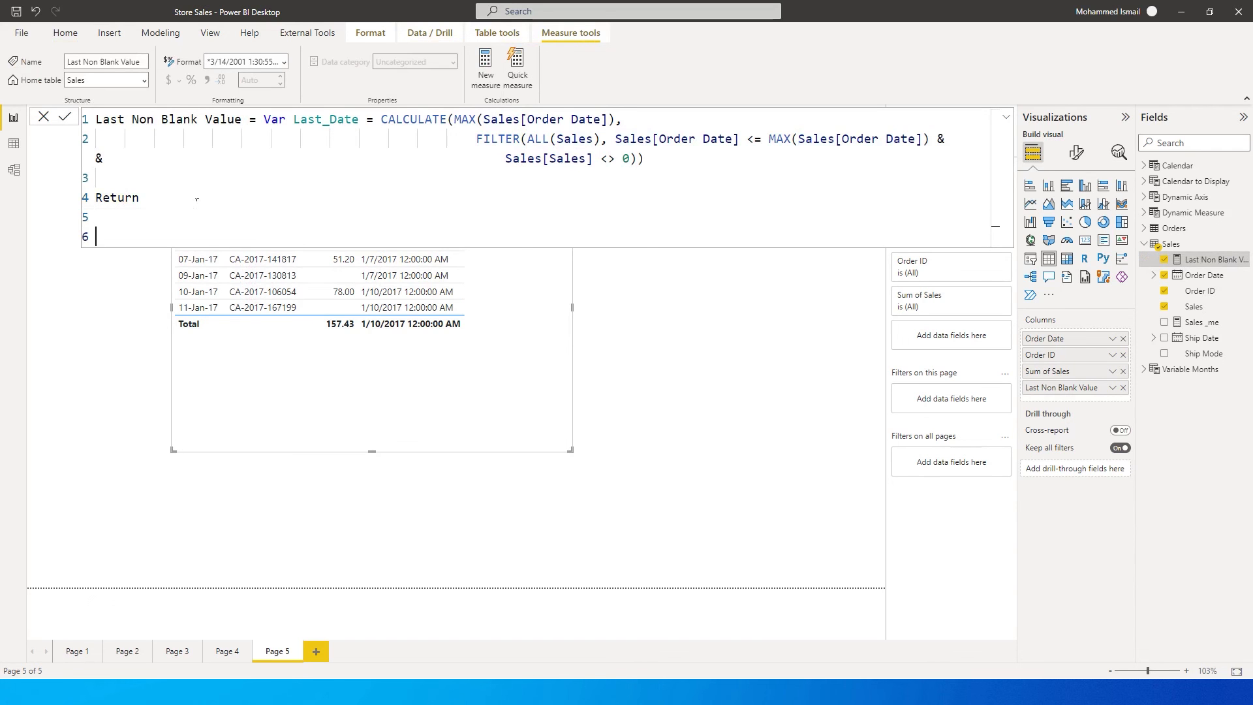
type("CALCULATE(")
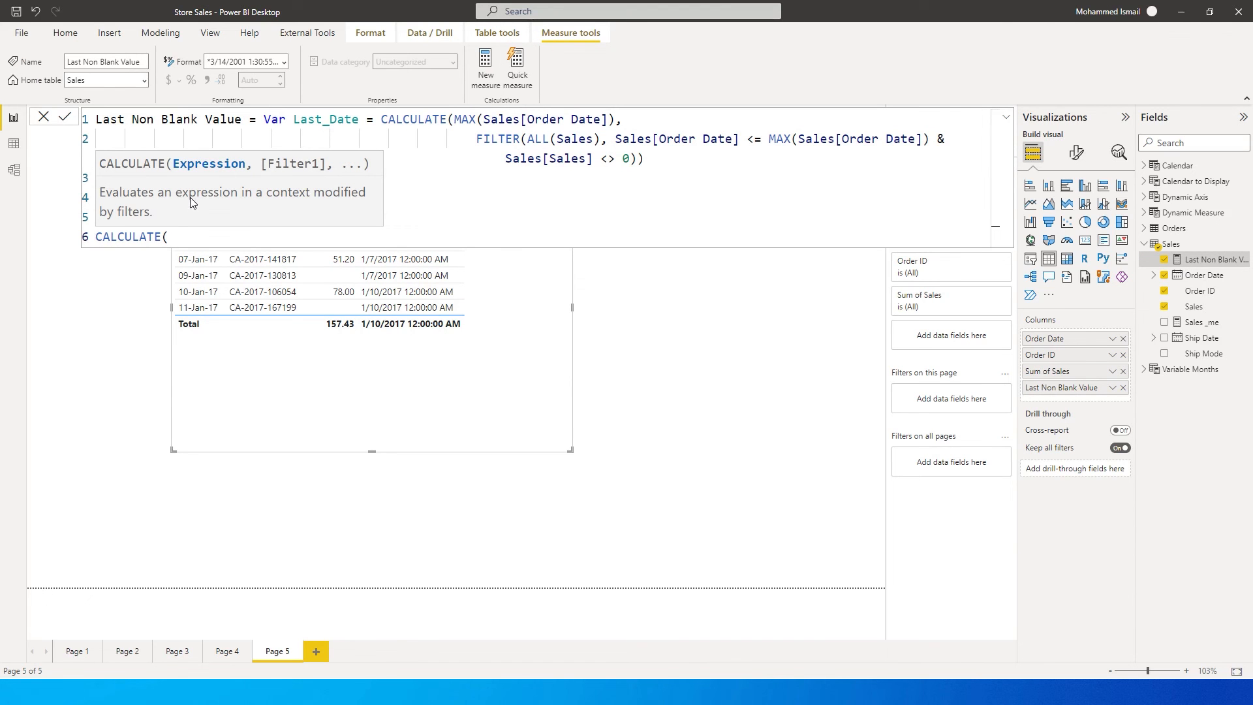
type("Sales")
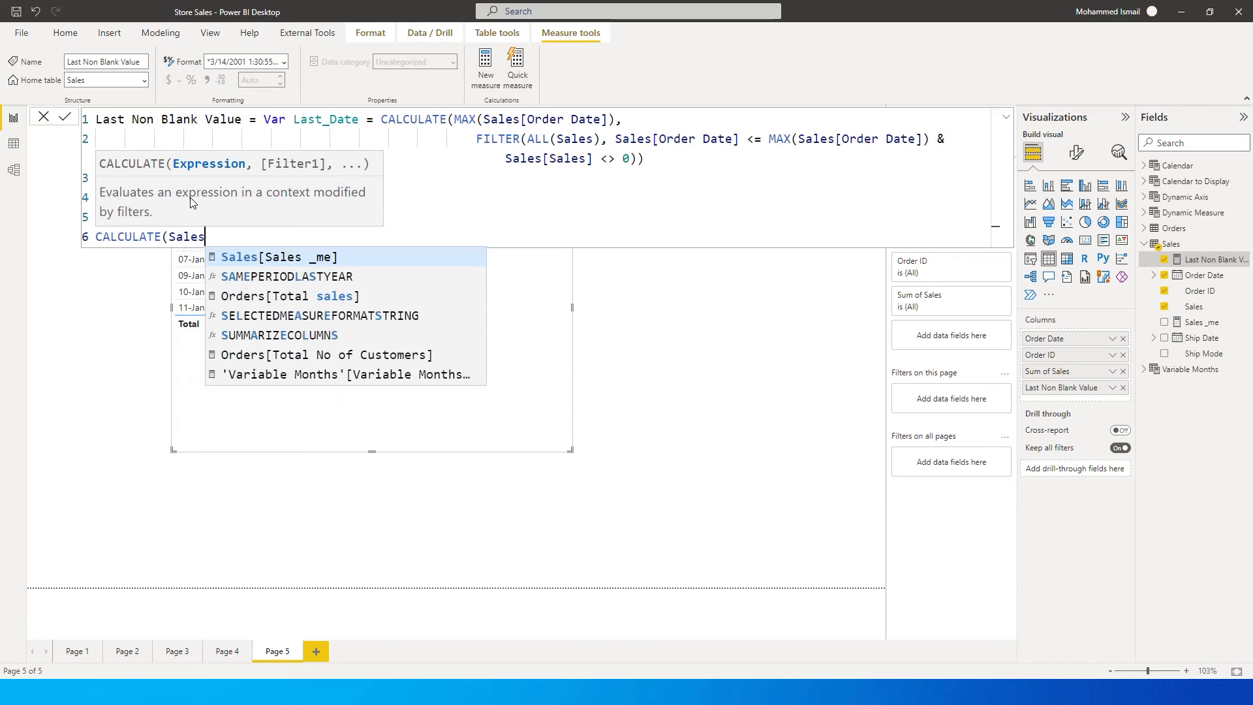
left_click(282, 257)
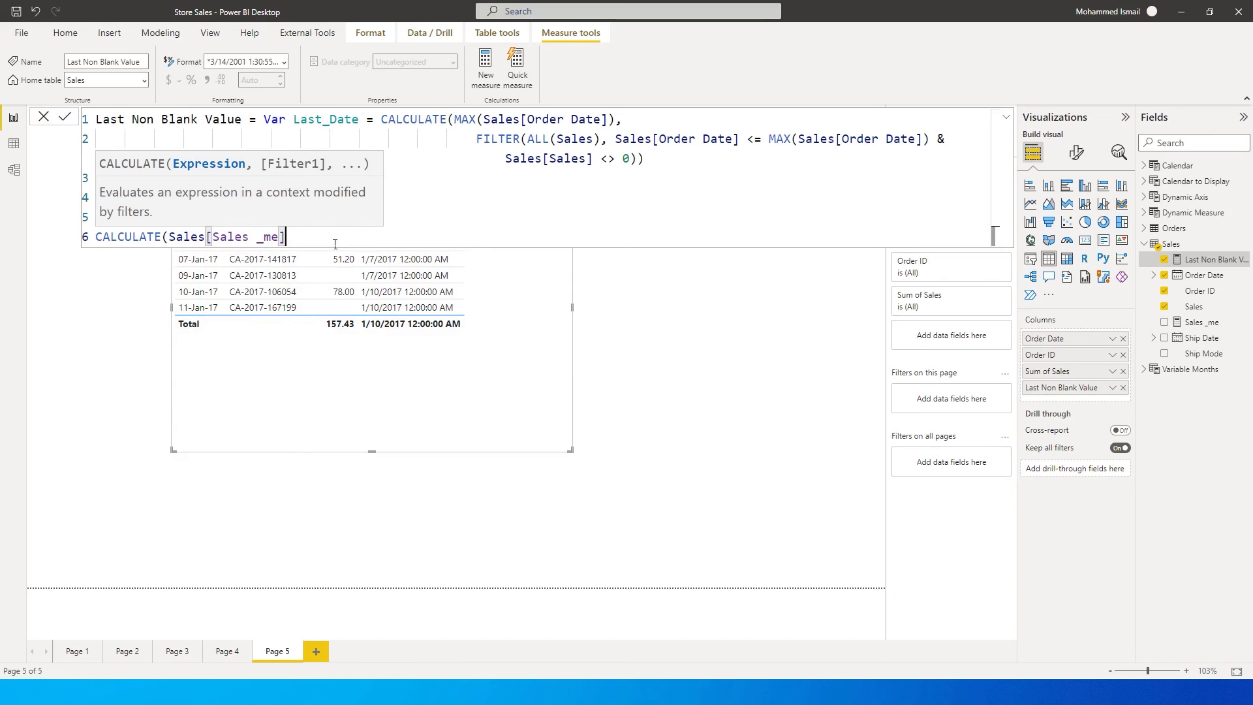
type(", FILTER(")
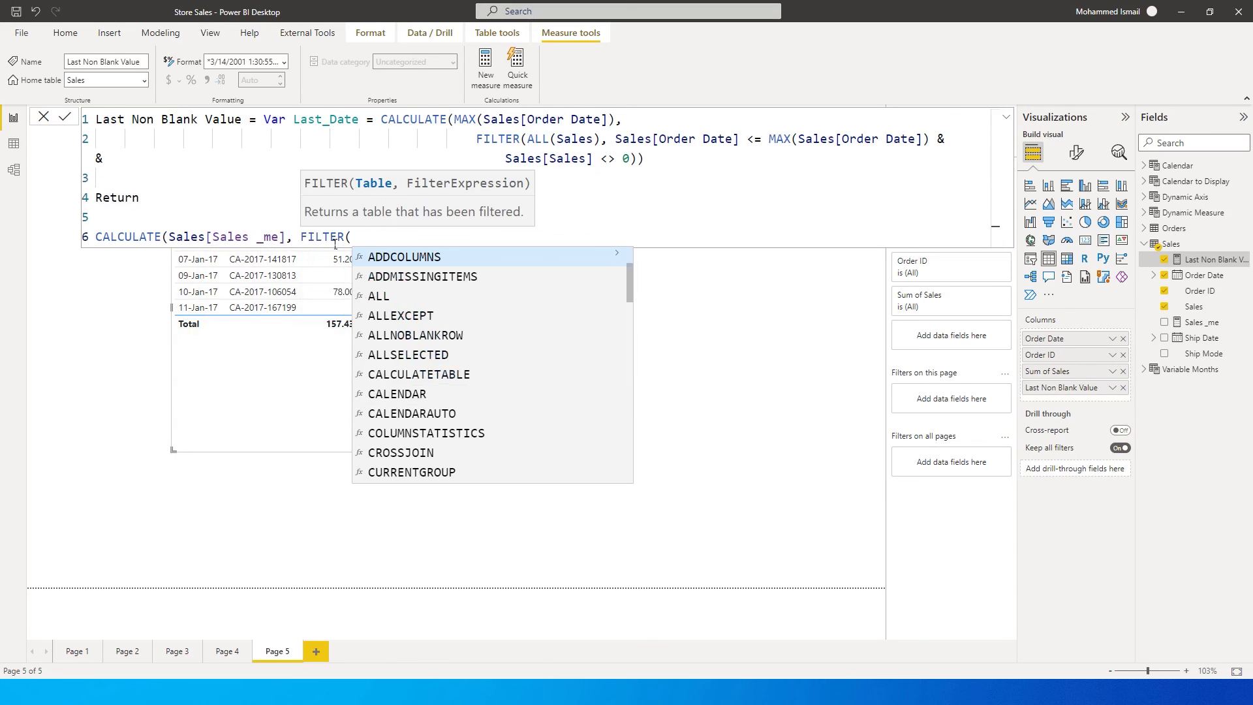
Complete the filter as FILTER(ALL(Sales), Sales[Order Date] = Last_Date).
type("ALL(sa")
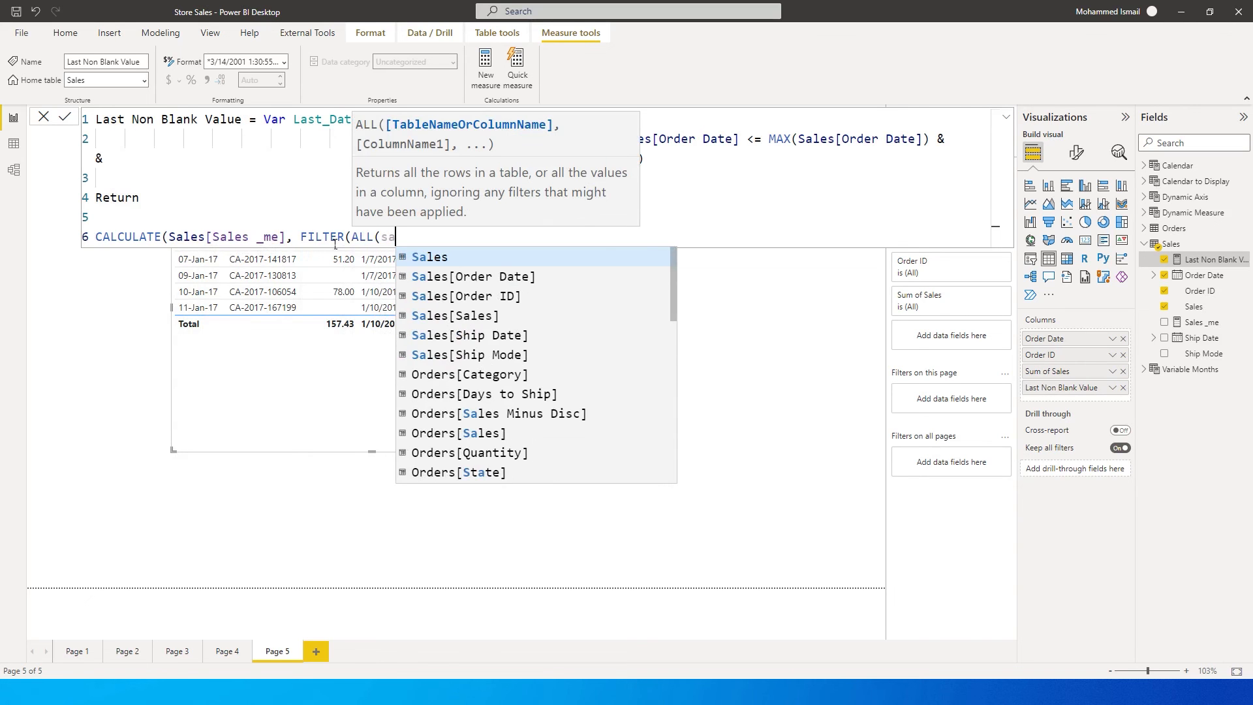
type("les),")
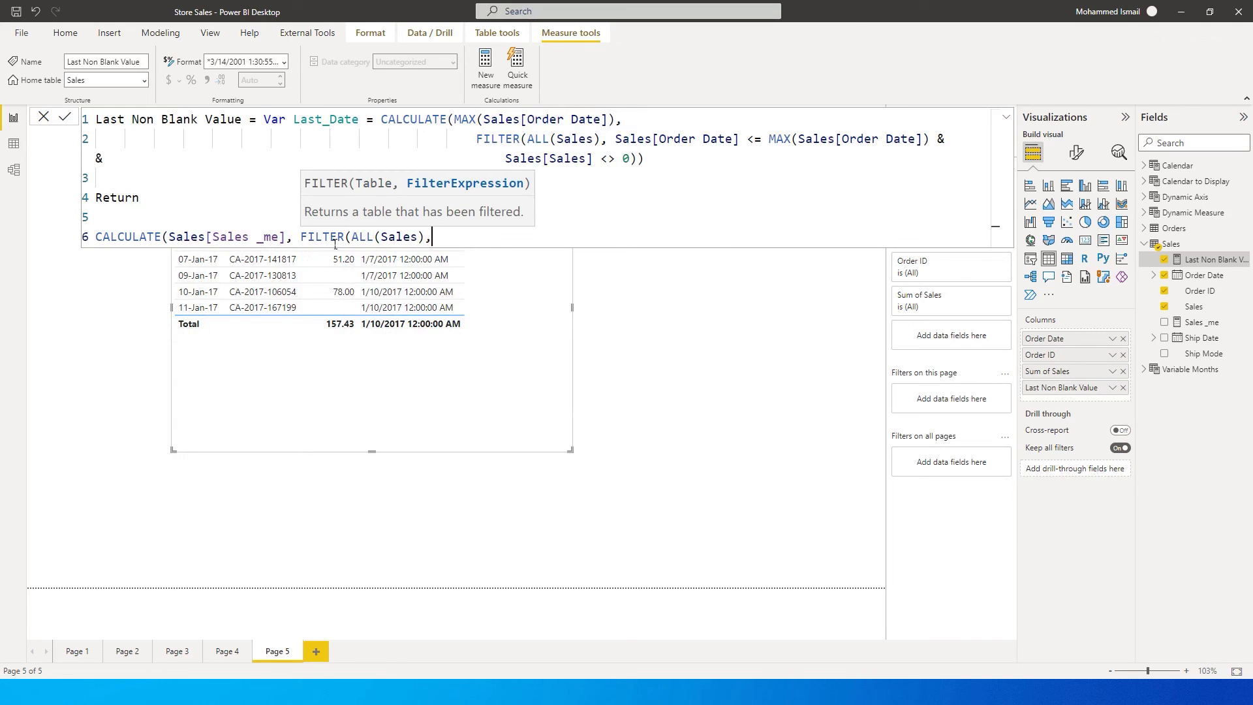
type("Ord")
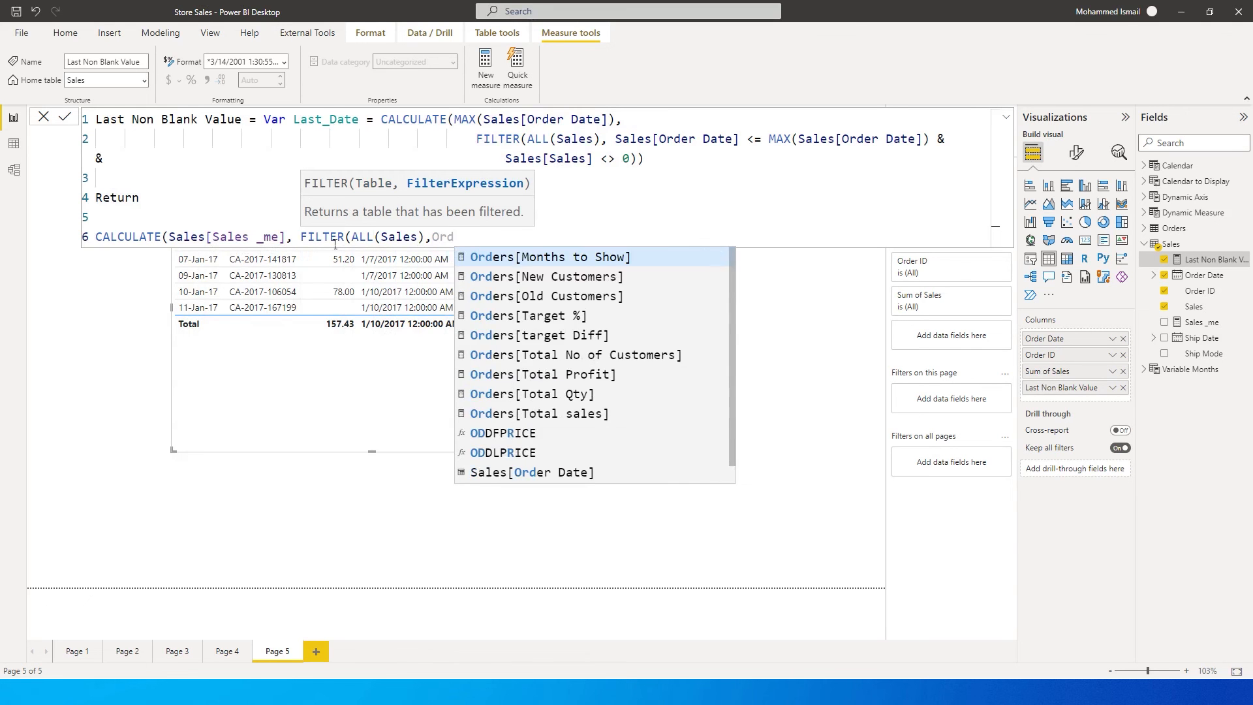
type("Sales[Order Date]")
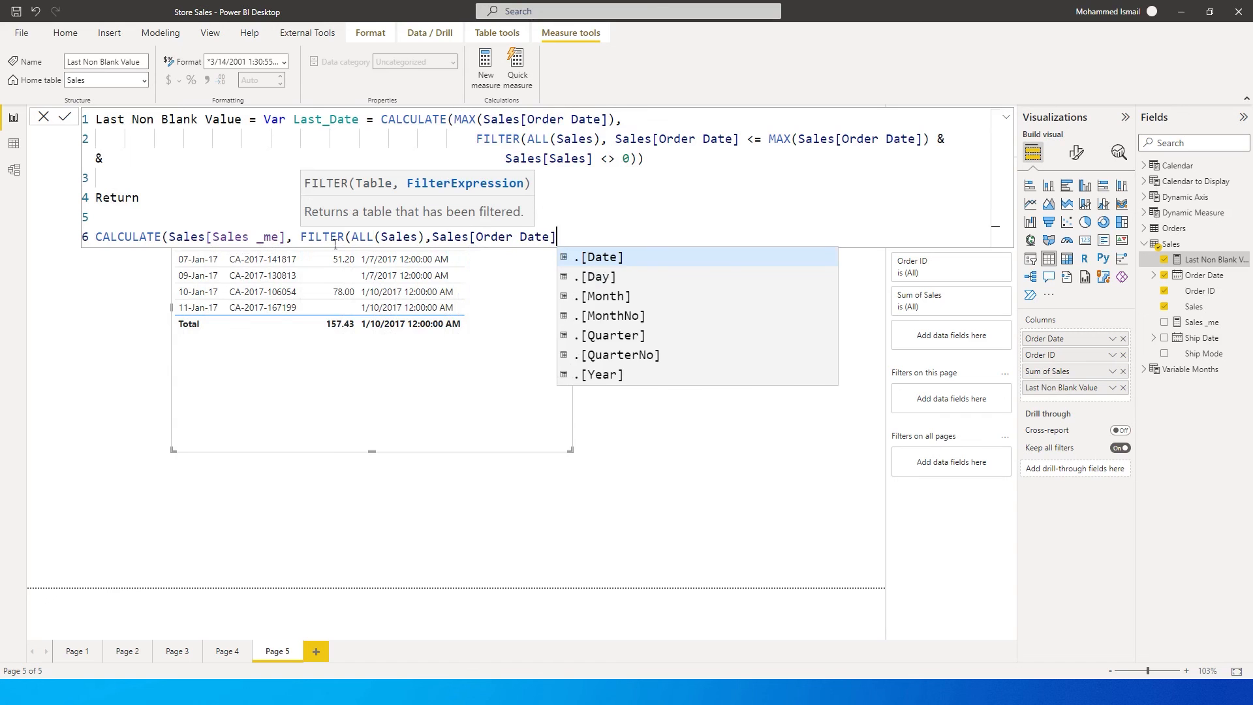
type("=")
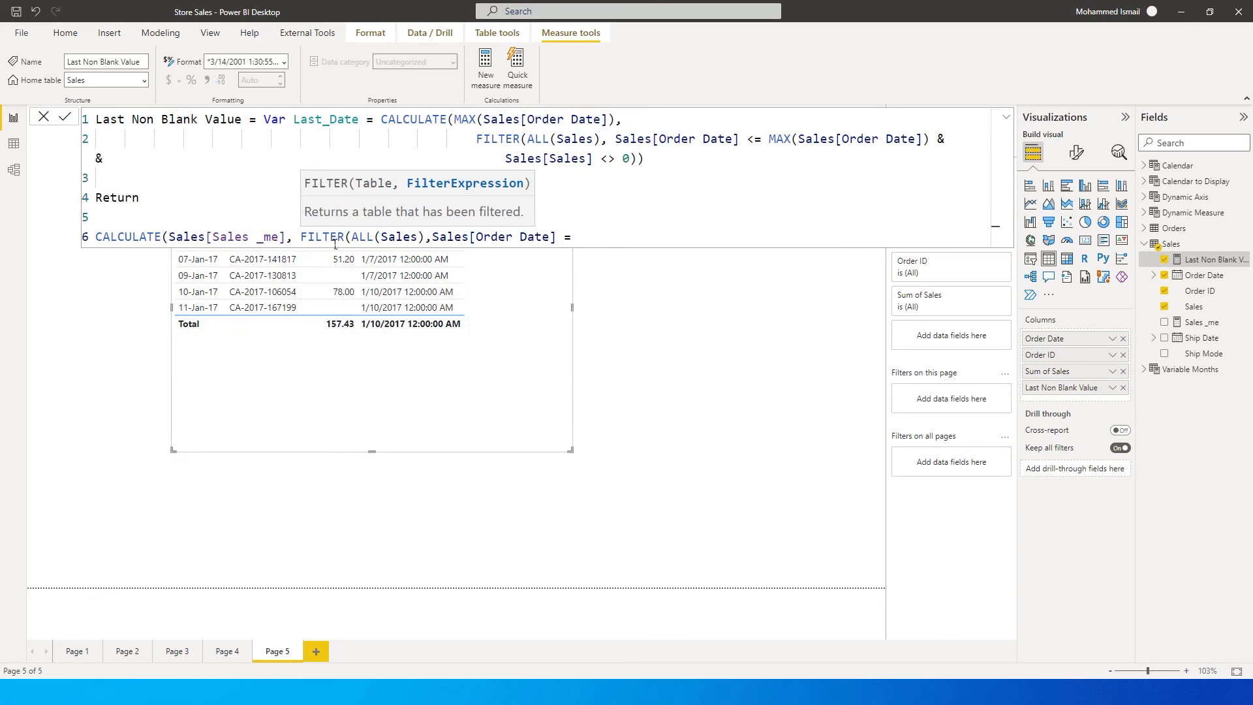
type("Last_Date")
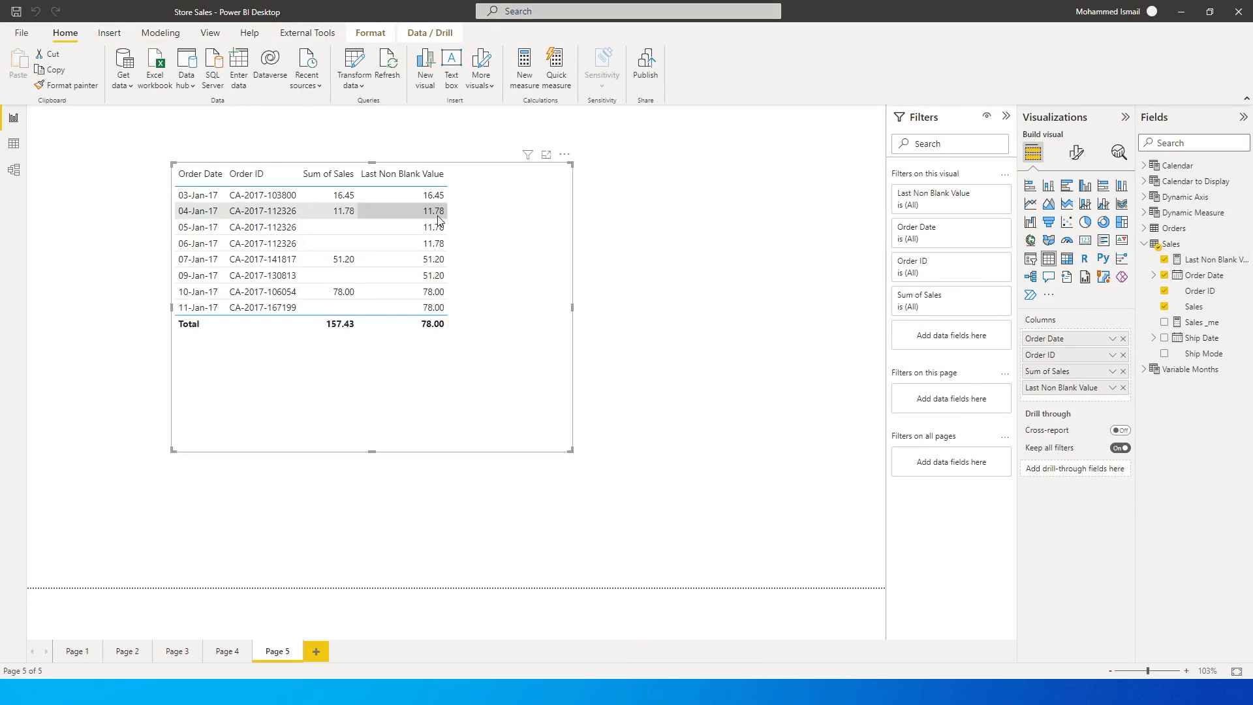
mouse_move(391, 229)
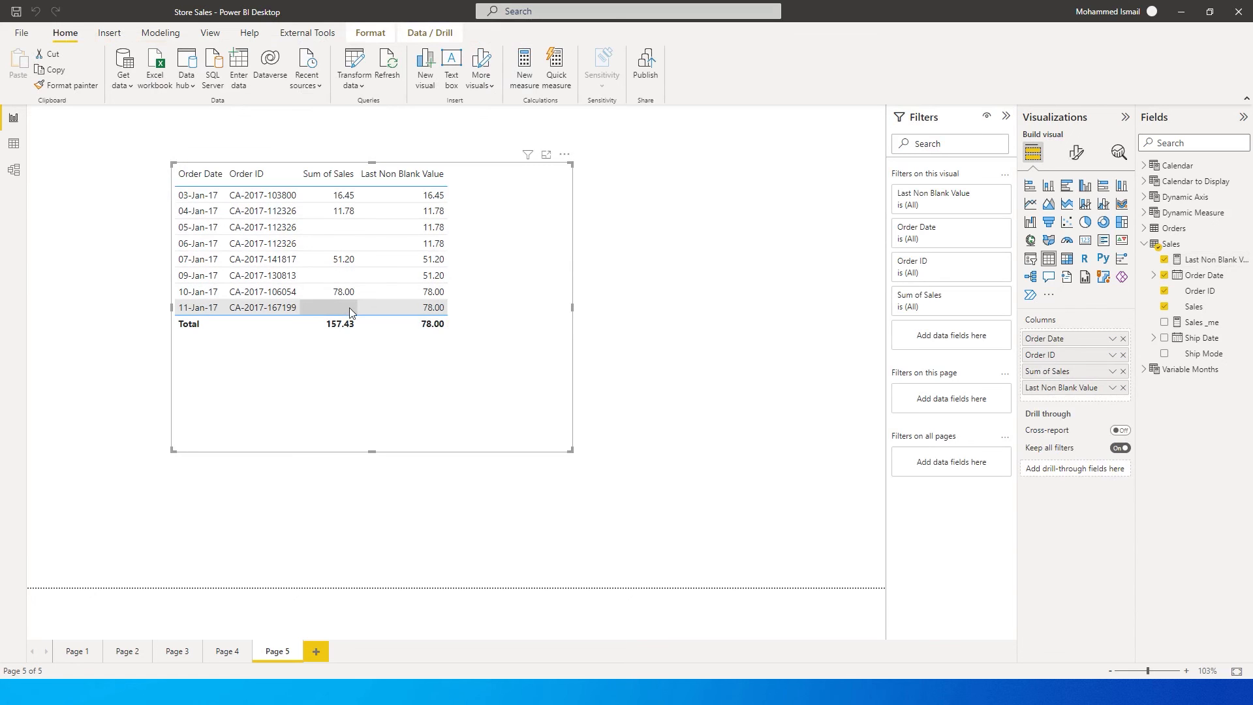
mouse_move(344, 291)
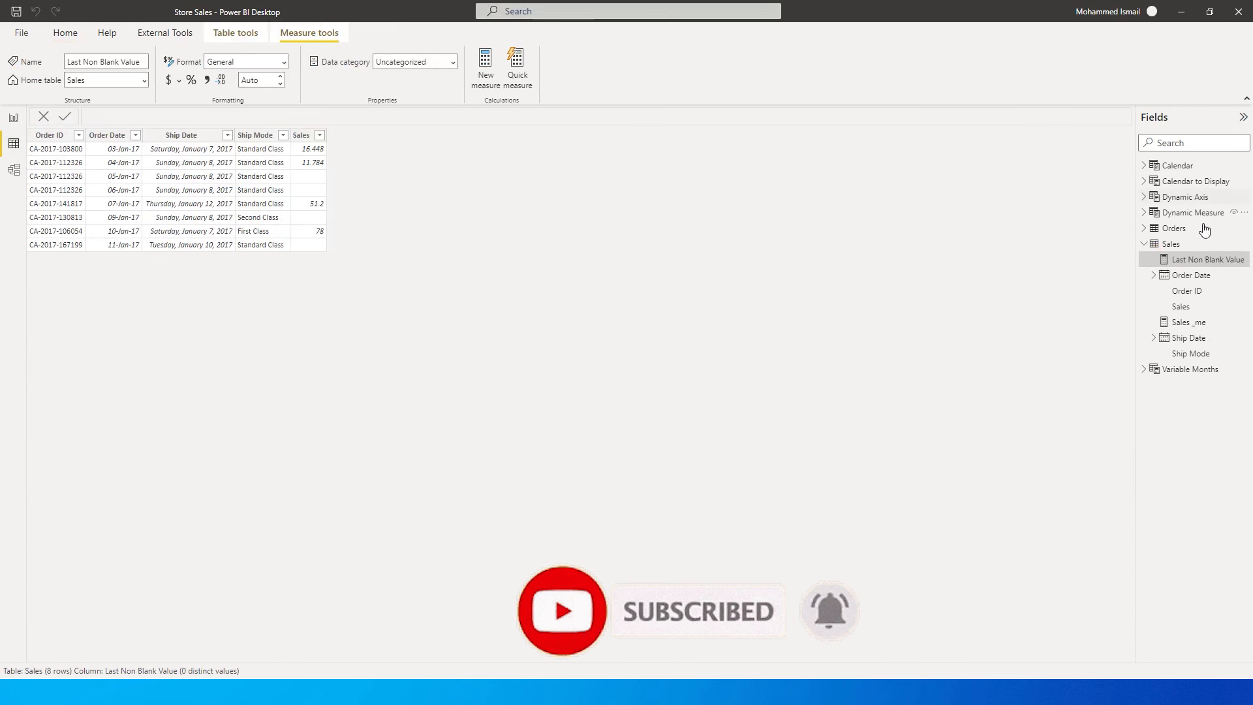
right_click(1169, 243)
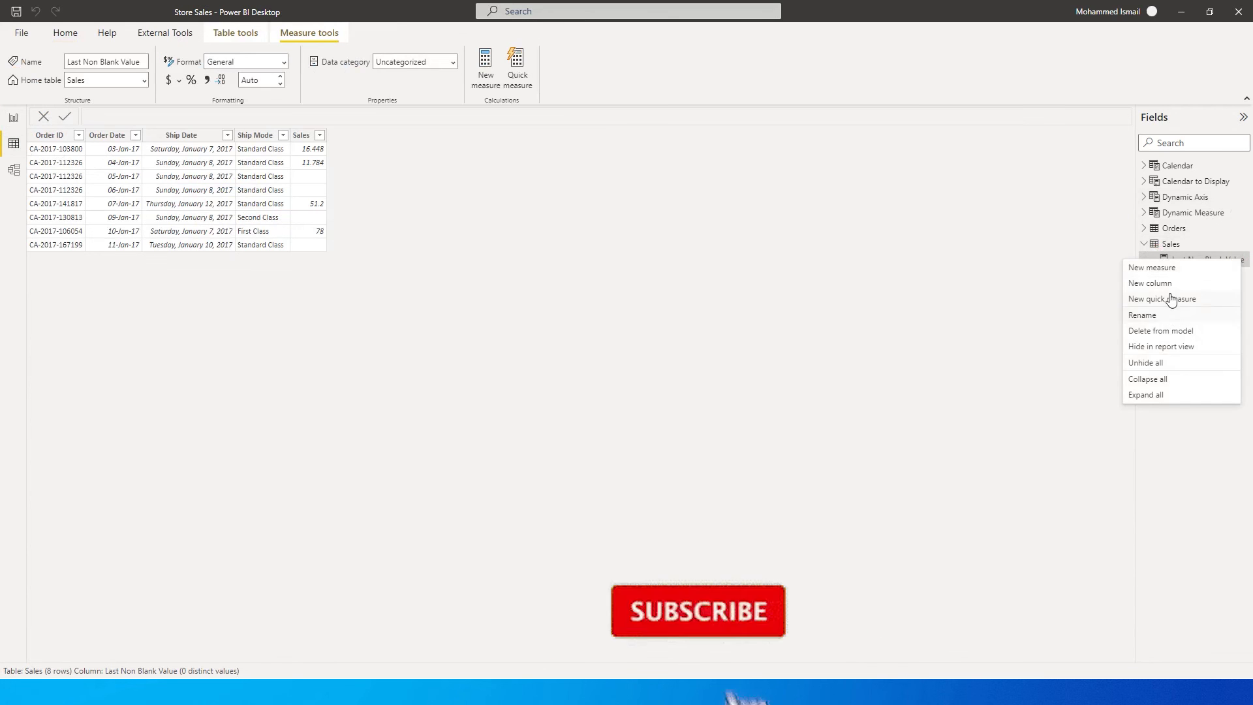
left_click(763, 288)
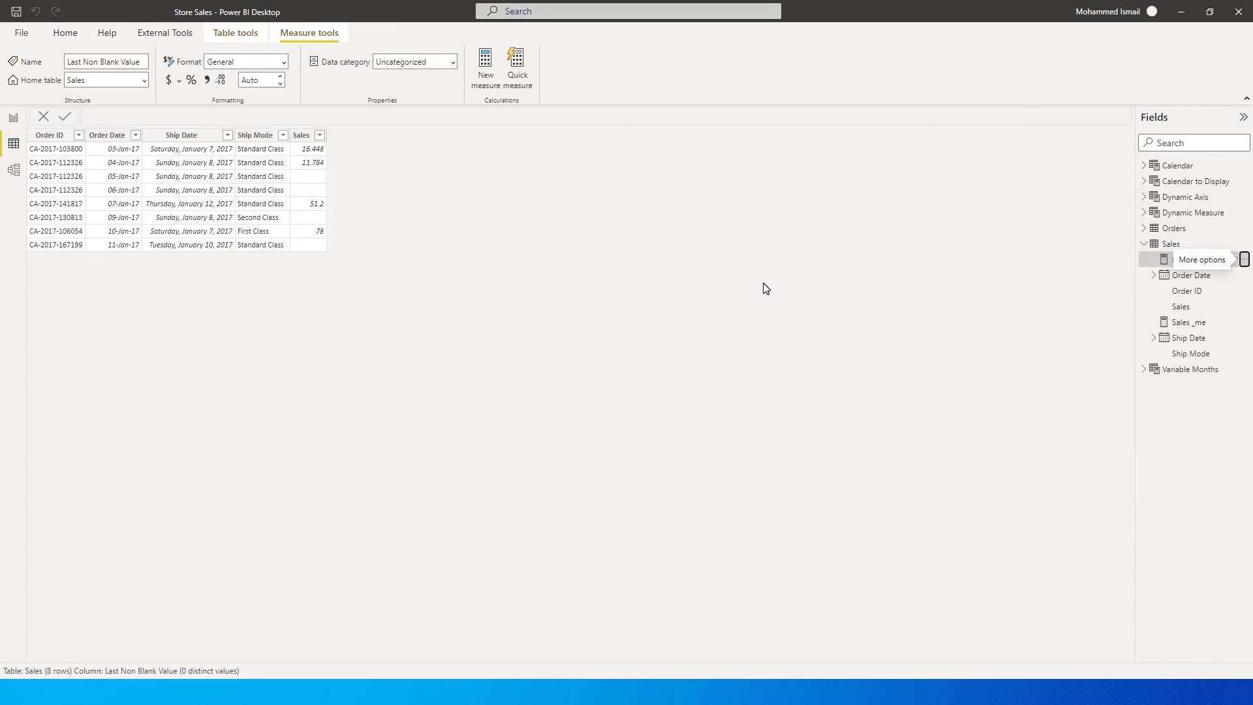
mouse_move(4, 174)
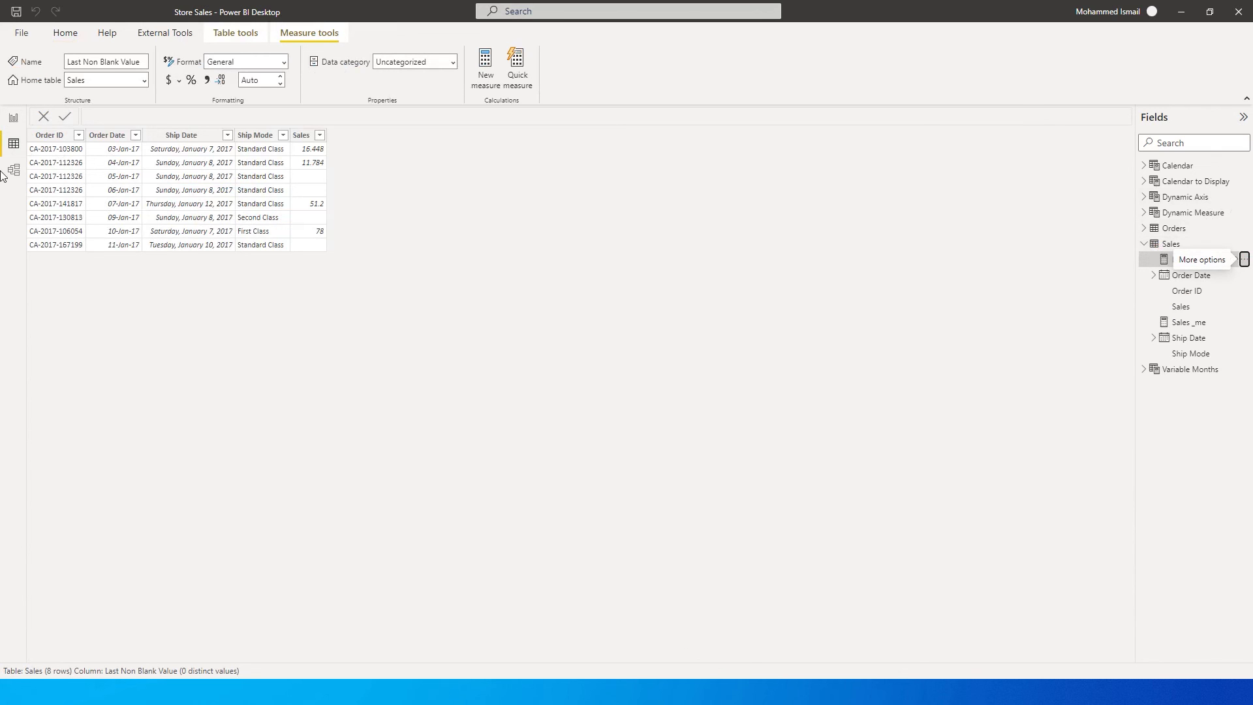
left_click(13, 117)
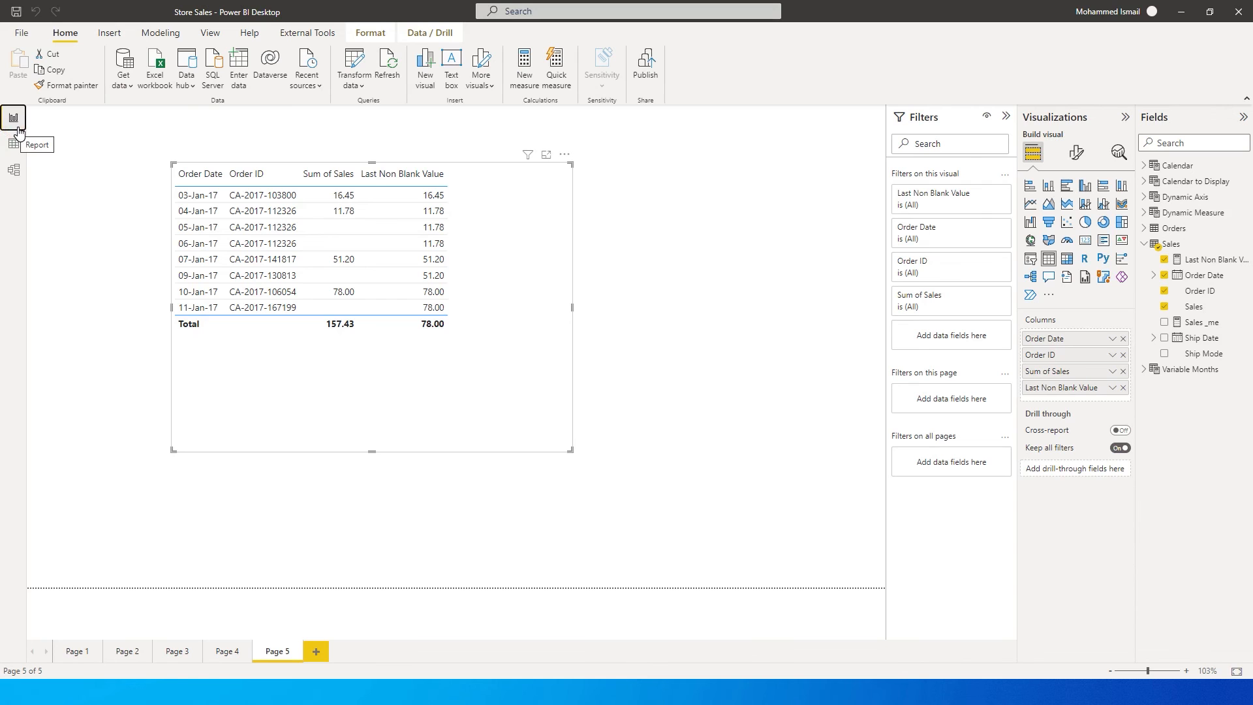